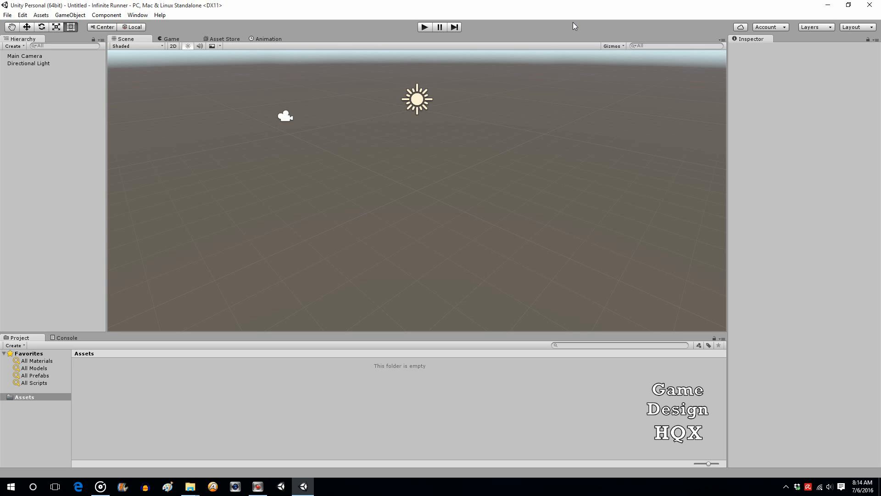
mouse_move(392, 126)
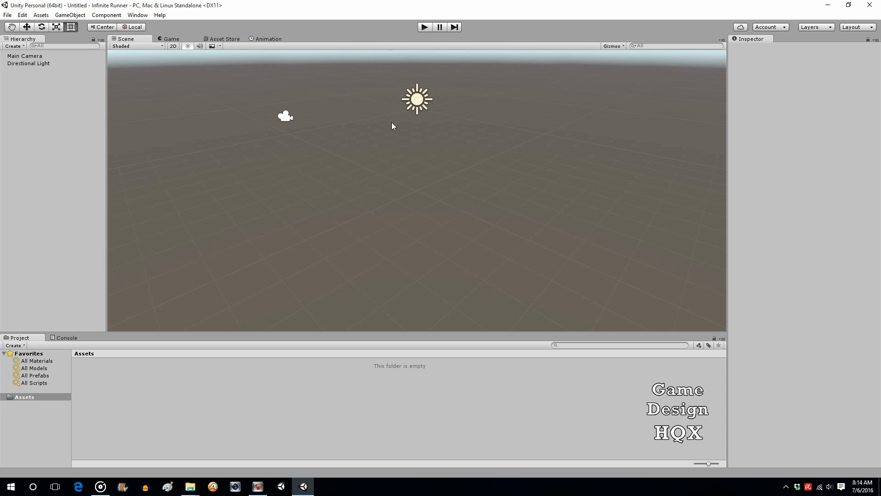
mouse_move(361, 150)
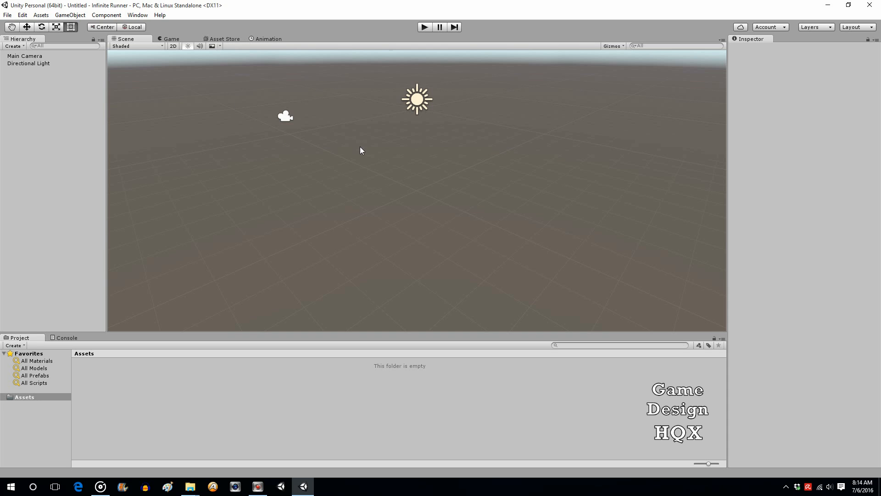
mouse_move(379, 125)
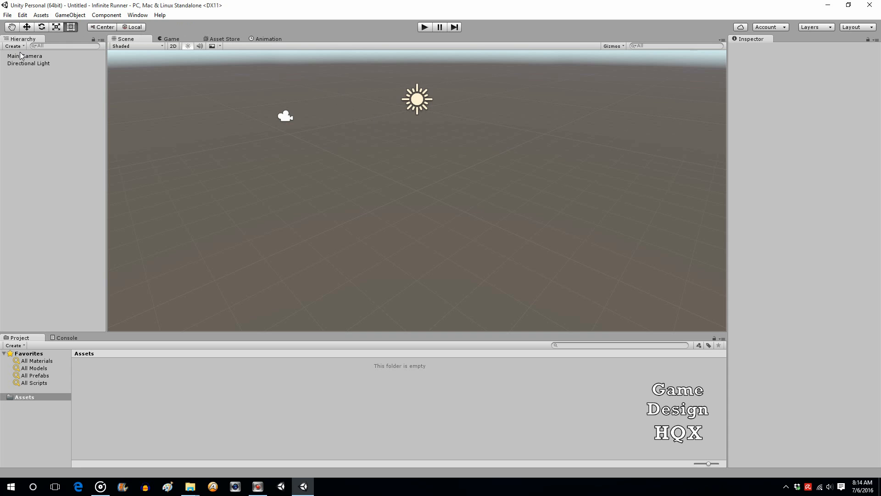
Add a Cube via GameObject > 3D Object and inspect its transform at the origin
left_click(24, 56)
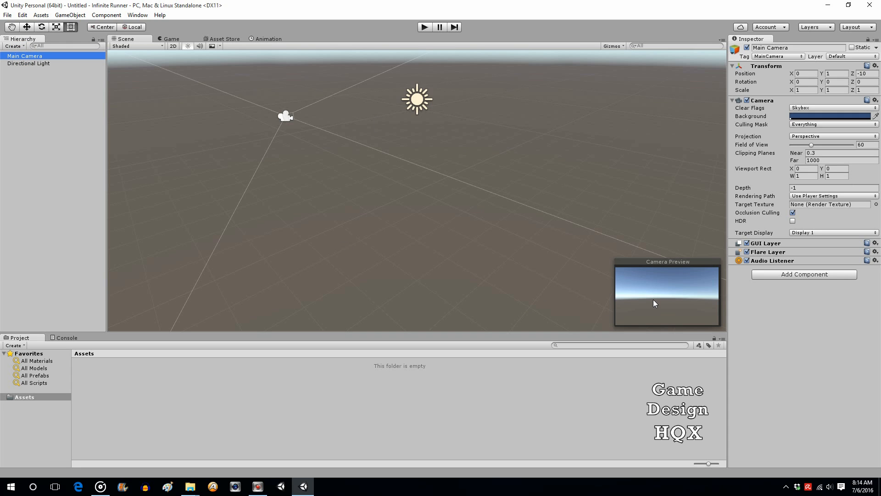
mouse_move(49, 69)
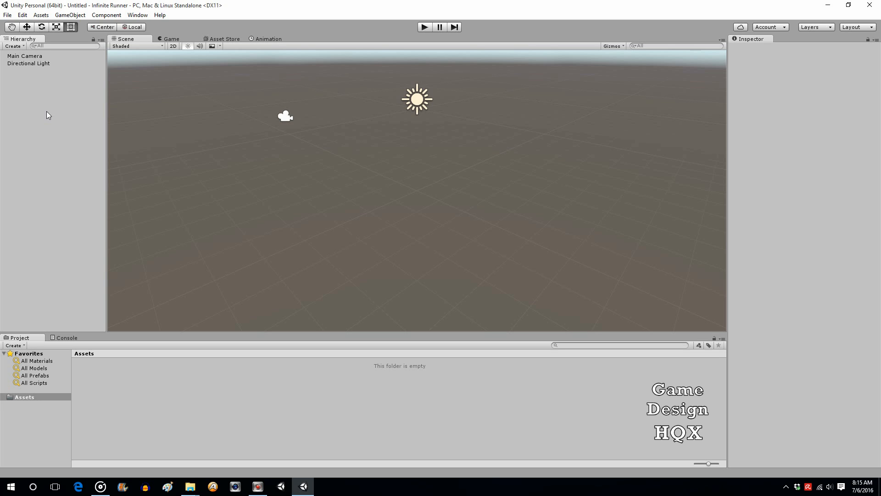
mouse_move(46, 75)
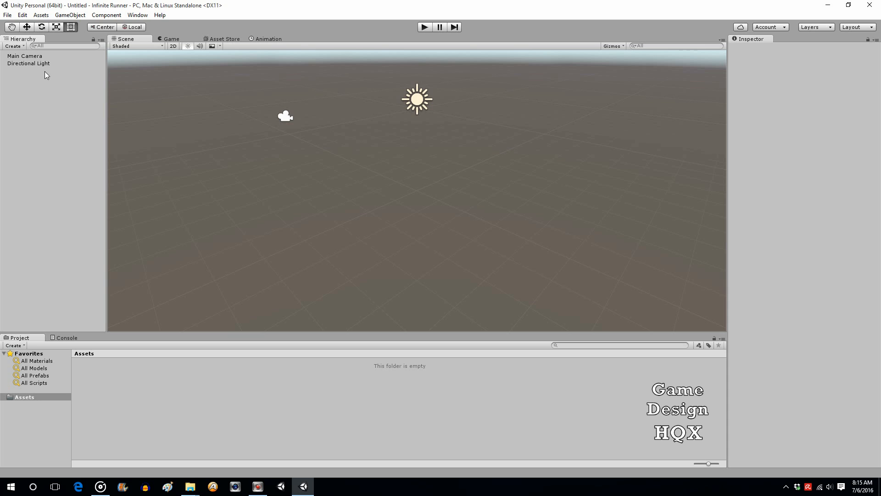
mouse_move(29, 319)
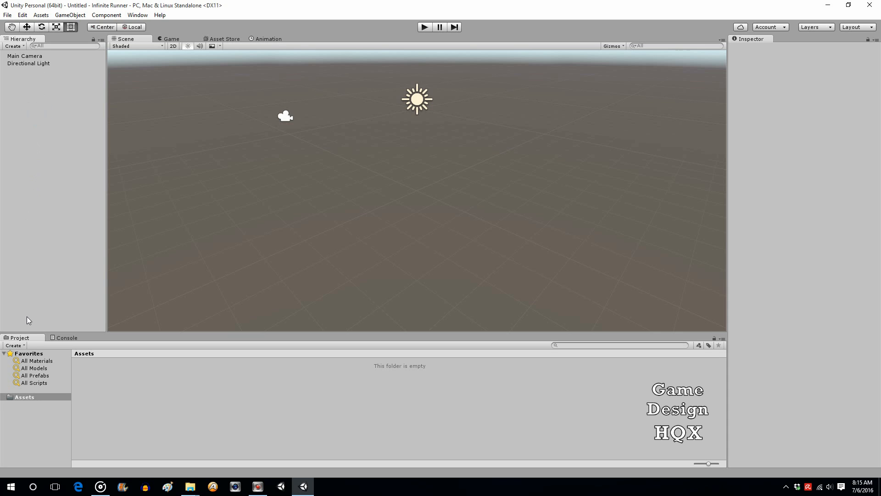
mouse_move(36, 291)
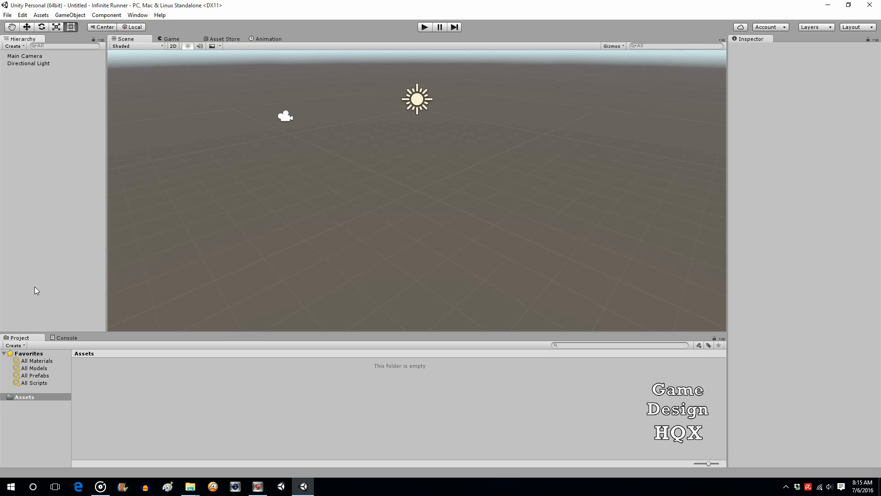
mouse_move(39, 262)
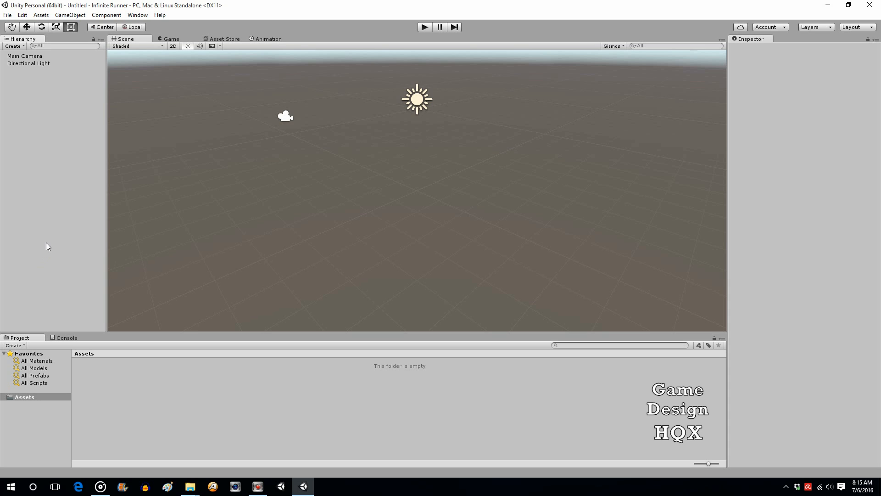
mouse_move(48, 195)
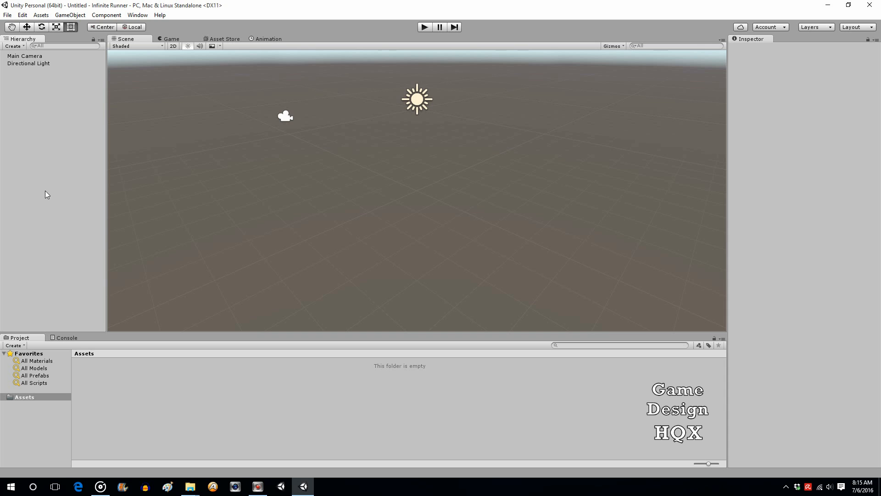
left_click(70, 15)
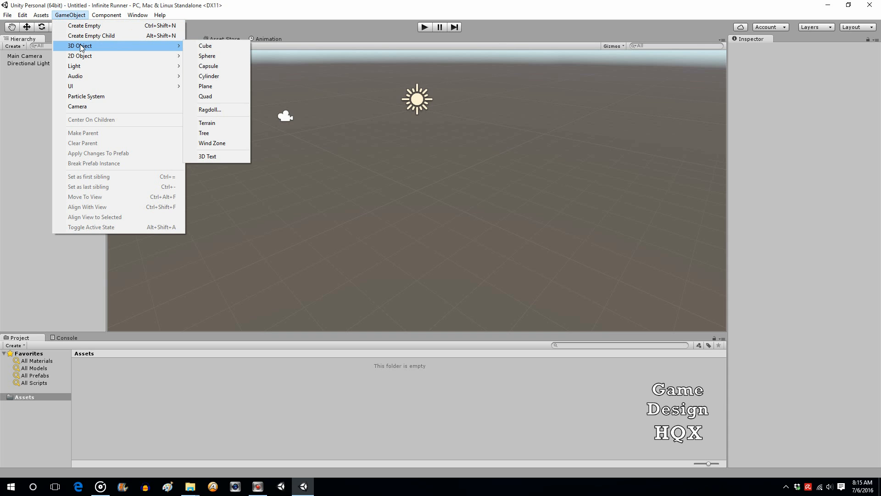
left_click(204, 46)
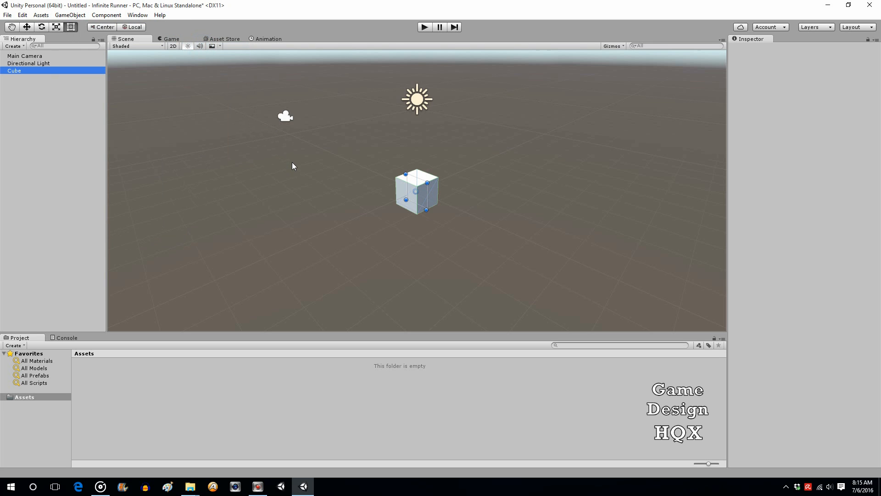
left_click(13, 70)
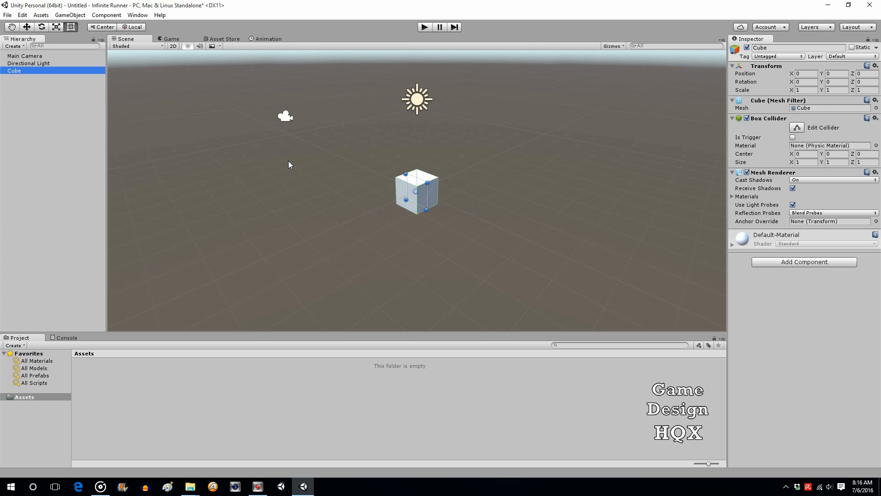
mouse_move(365, 113)
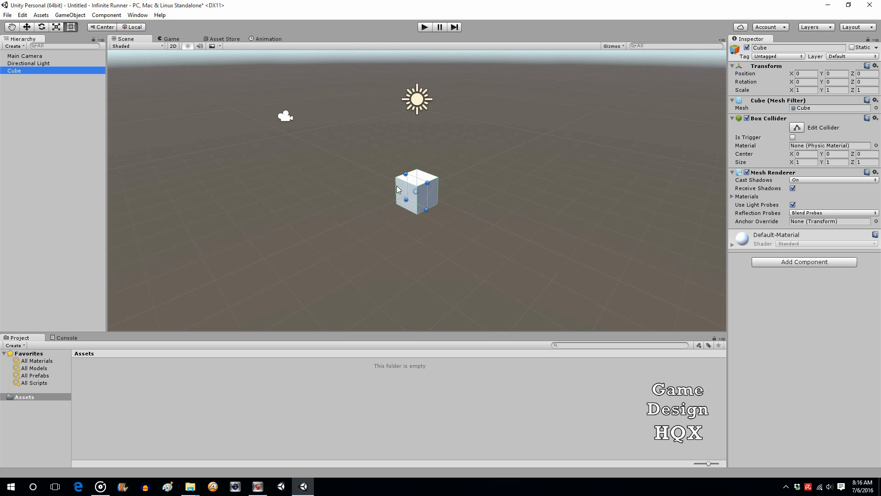
mouse_move(380, 201)
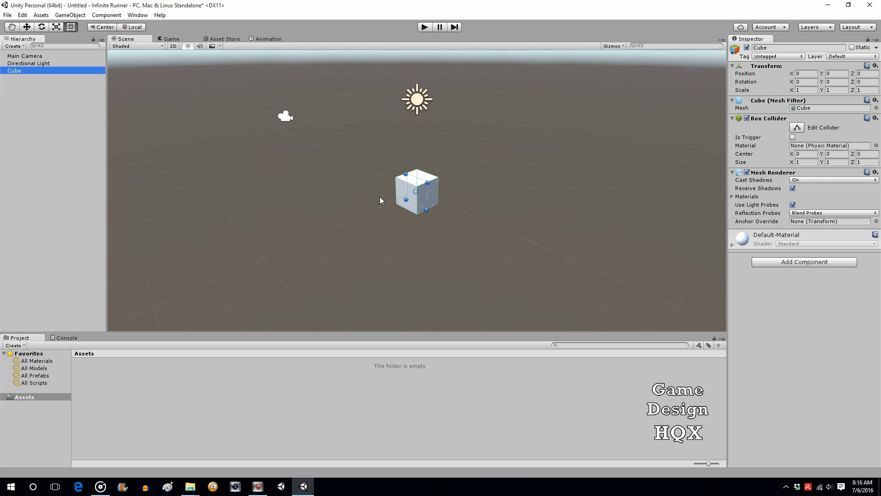
mouse_move(349, 209)
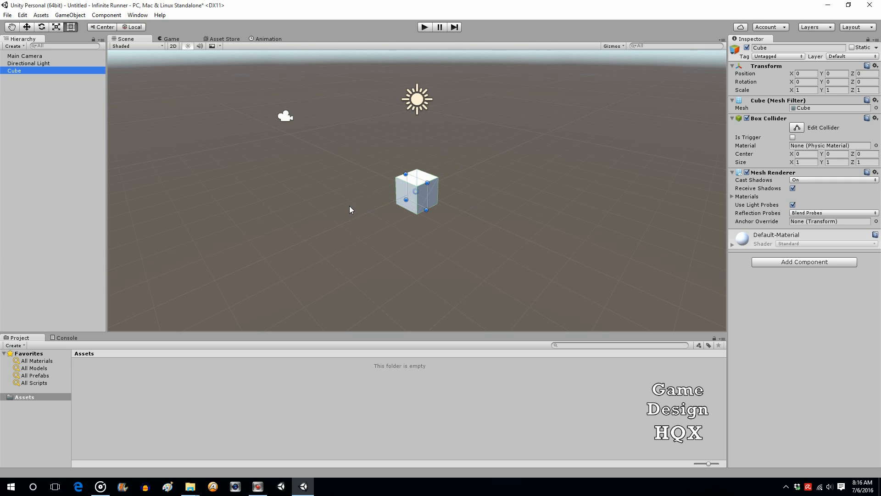
mouse_move(435, 142)
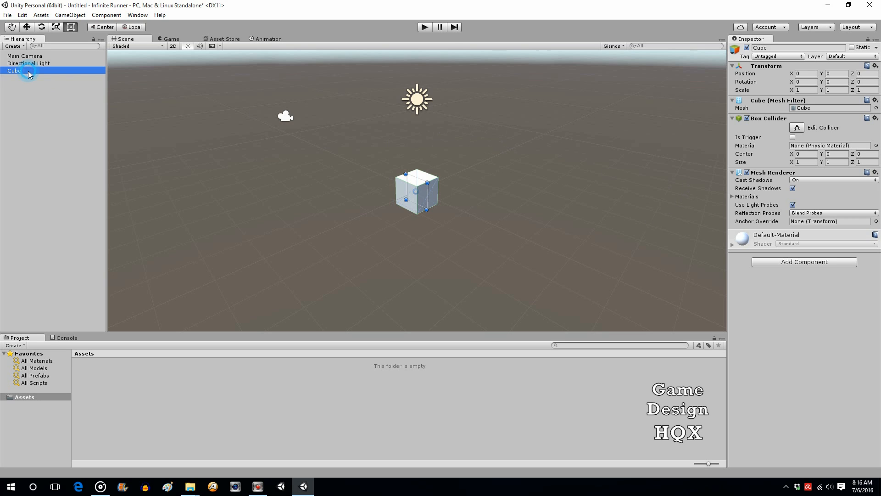
Rename the cube CubeM and duplicate it as CubeL
double_click(14, 71)
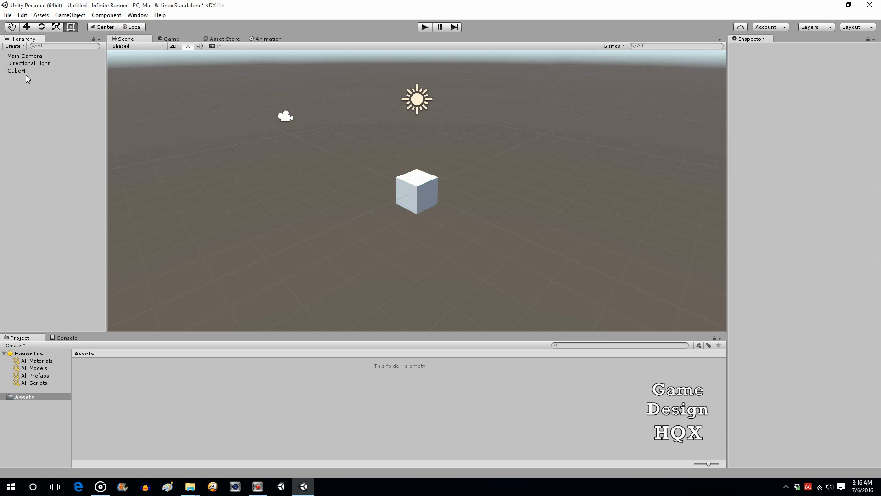
right_click(16, 70)
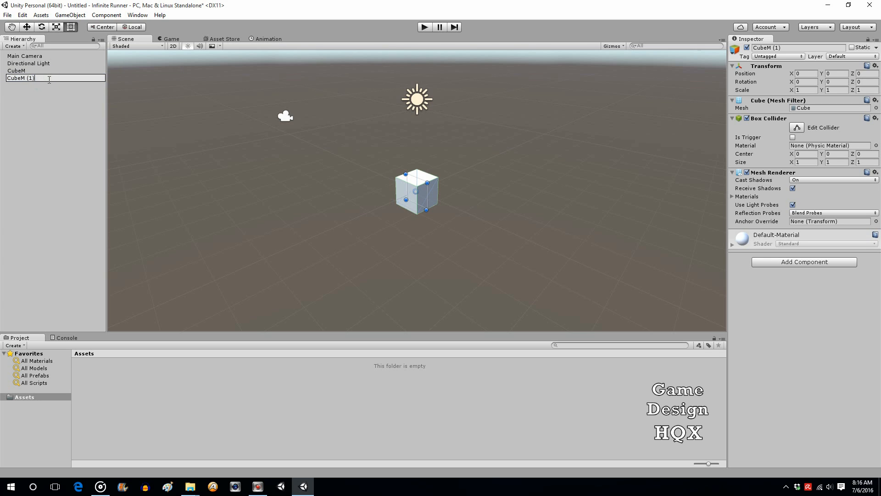
type("CubeL")
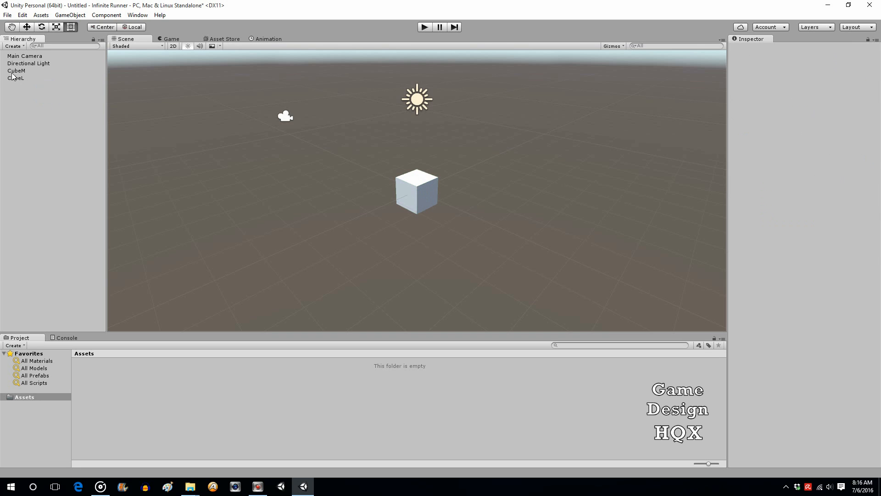
left_click(16, 77)
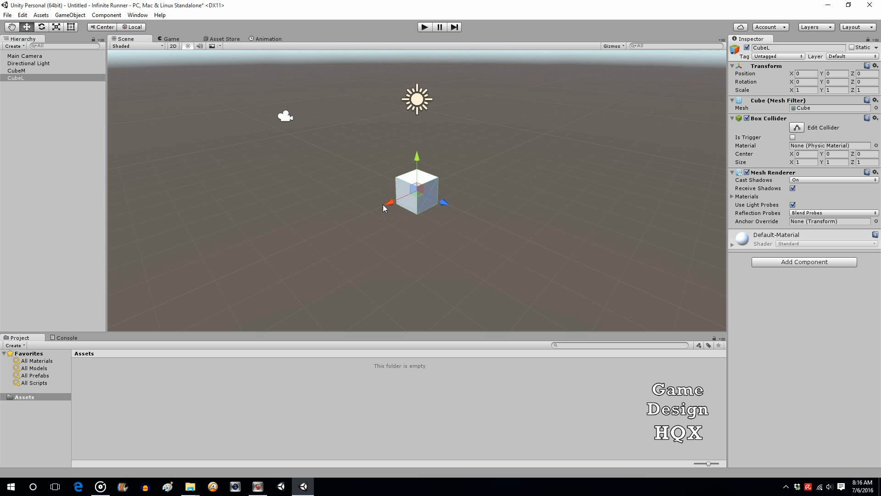
Place CubeL at Position X −1 beside CubeM, then select CubeM for another copy
left_click_drag(391, 201, 387, 202)
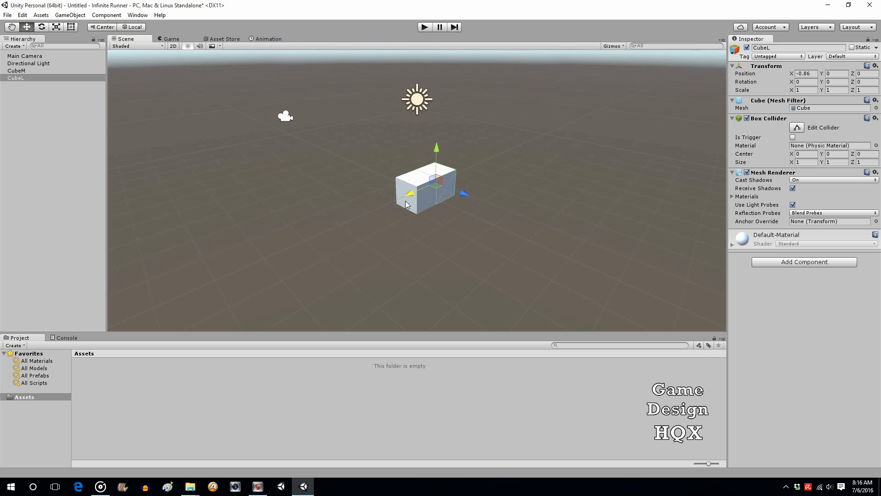
left_click_drag(427, 185, 419, 186)
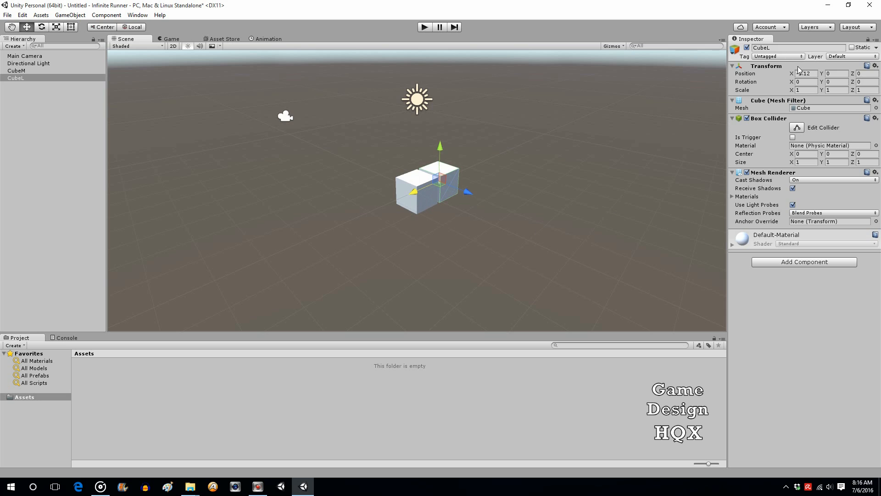
left_click(805, 73)
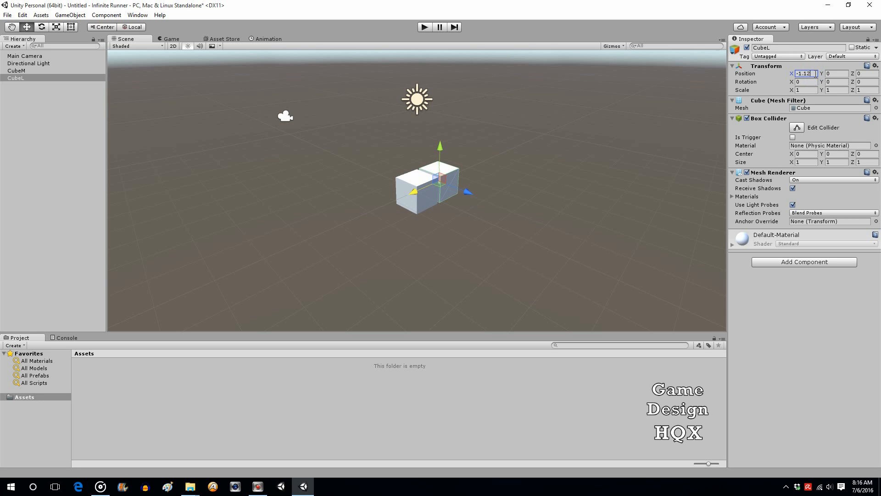
type("-1")
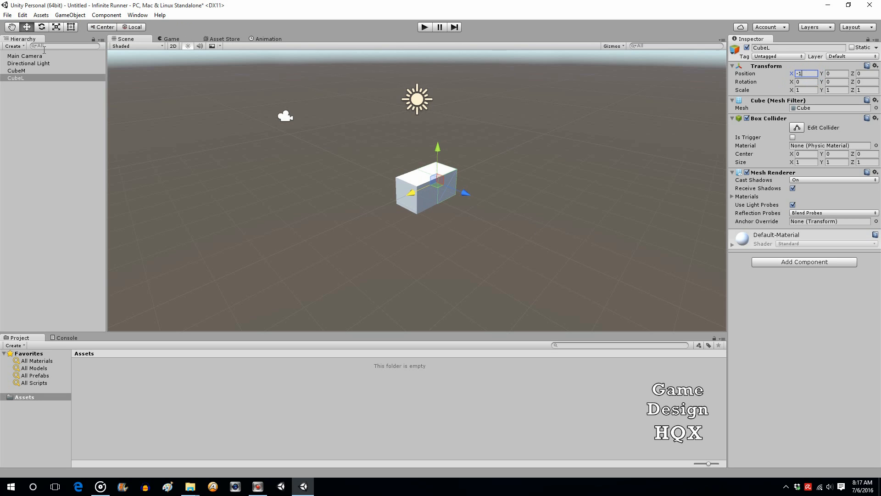
left_click(16, 71)
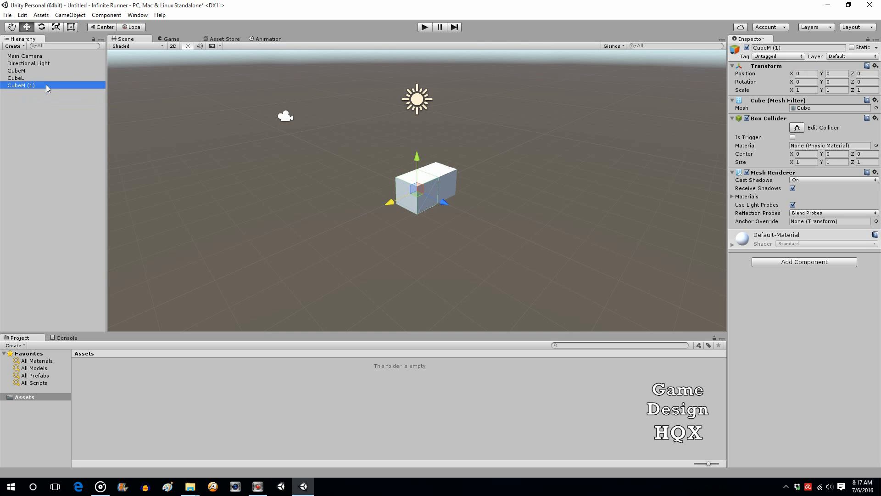
Rename the CubeM copy to CubeR and set its Position X to 1
double_click(21, 84)
type("CubeR")
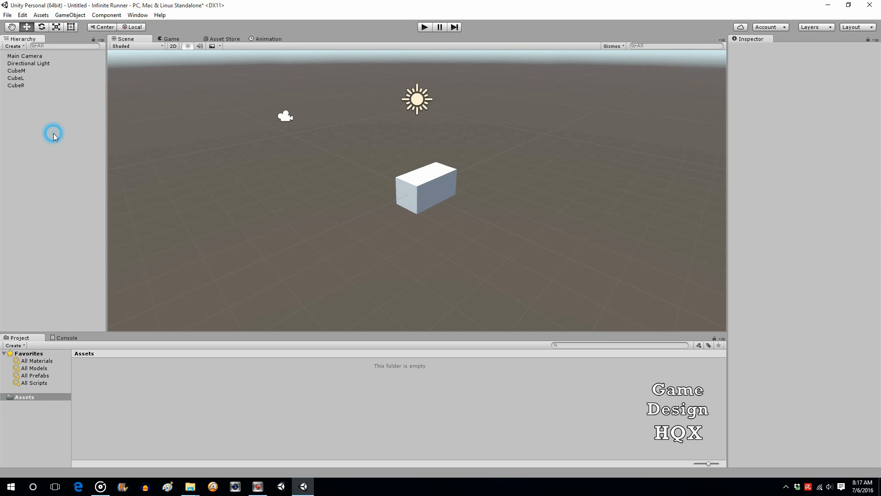
left_click(16, 85)
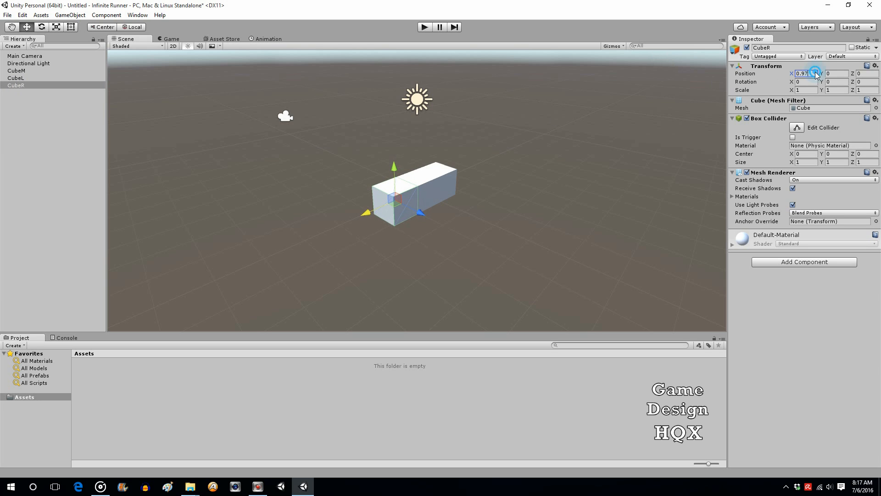
type("1")
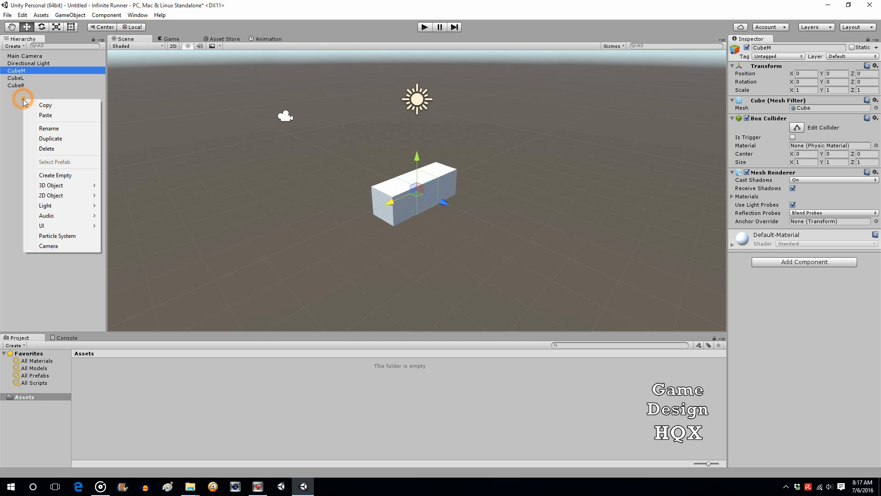
Copy and paste CubeM twice and rename both copies Cube
left_click(46, 114)
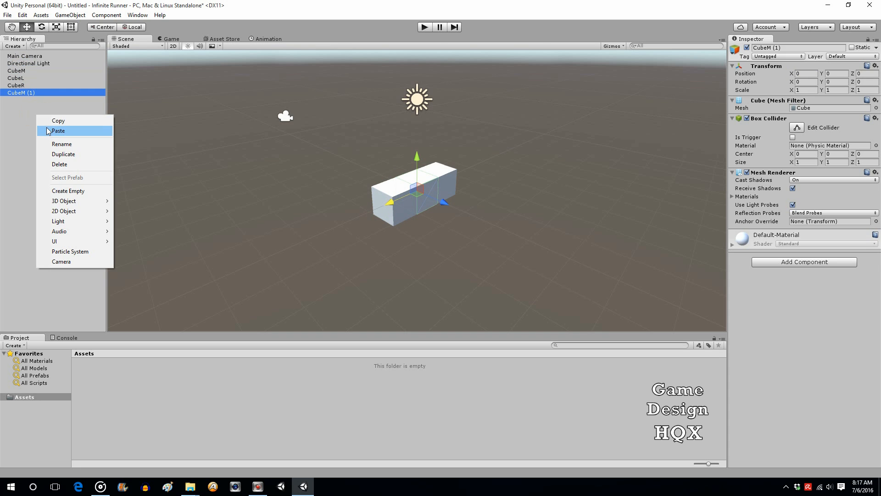
left_click(58, 130)
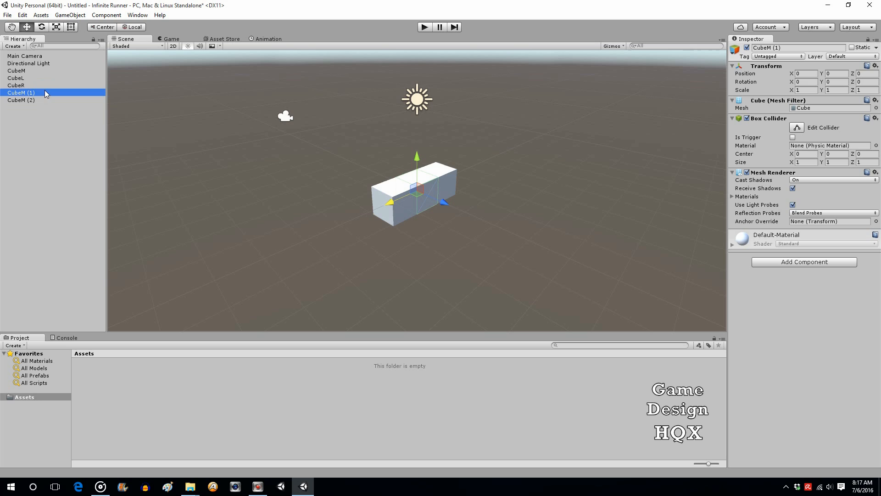
double_click(21, 92)
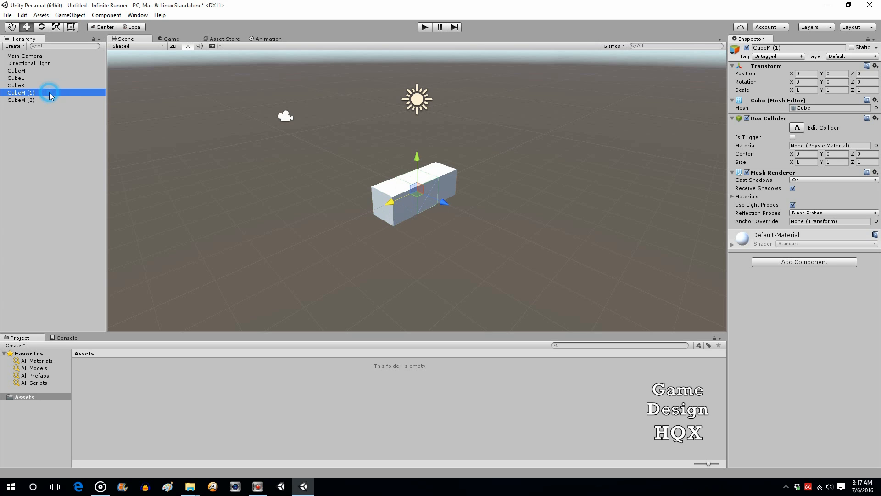
double_click(21, 92)
type("Cube")
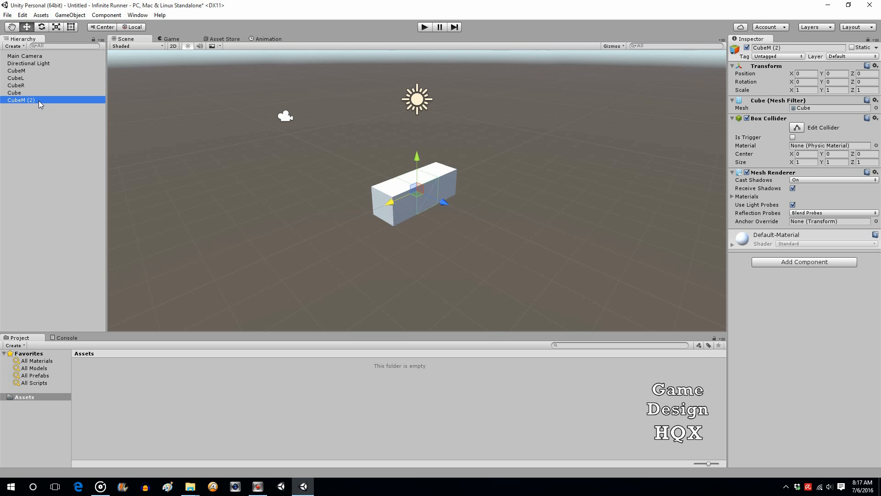
double_click(22, 100)
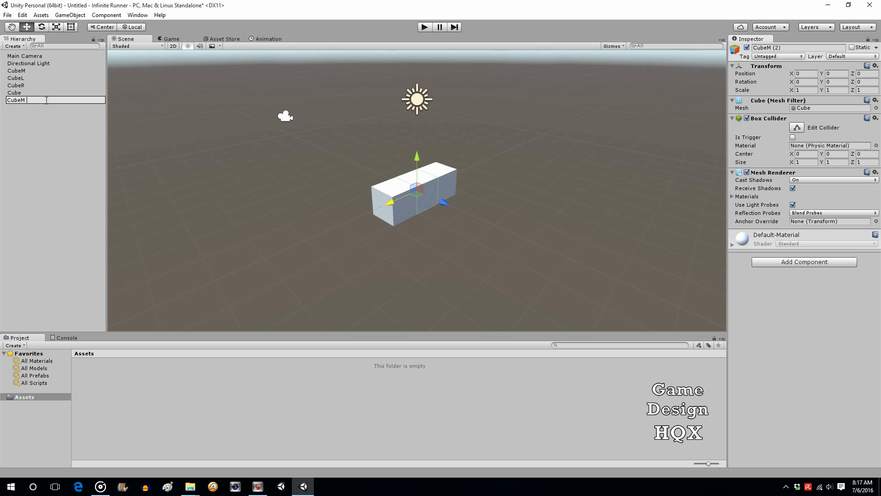
left_click(13, 92)
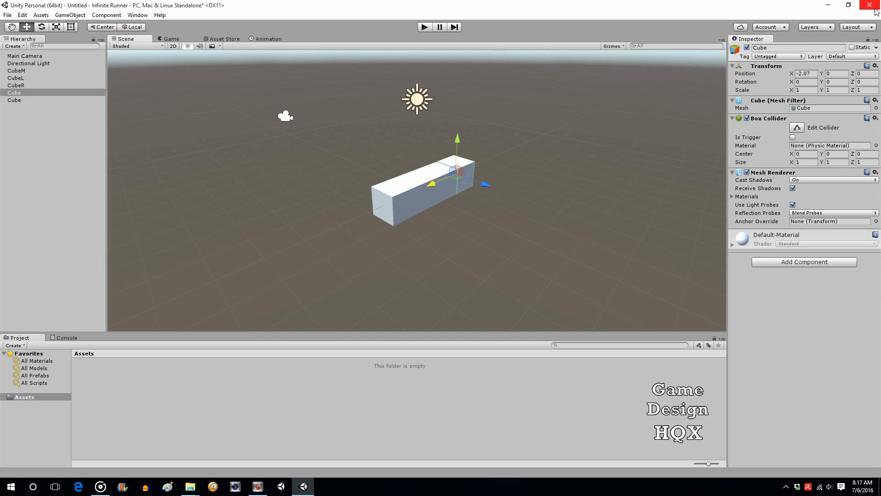
Set the copied cube's Position X to −2 to extend the floor row
left_click(805, 74)
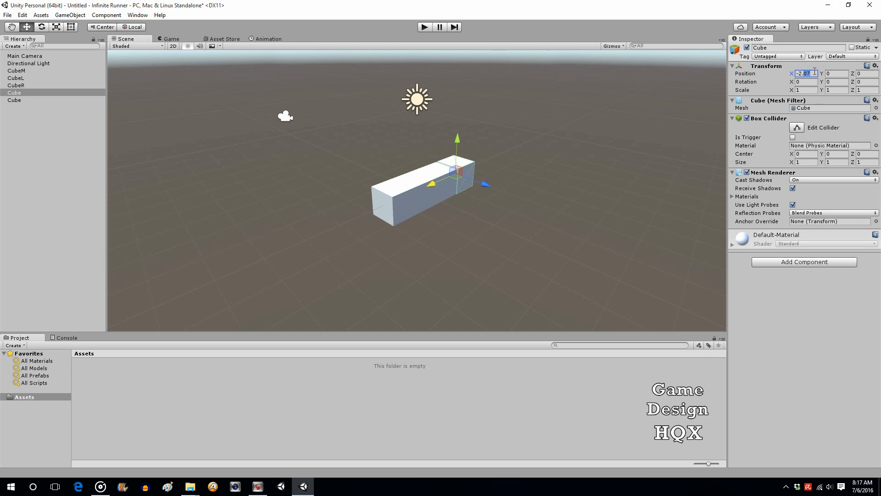
type("-2")
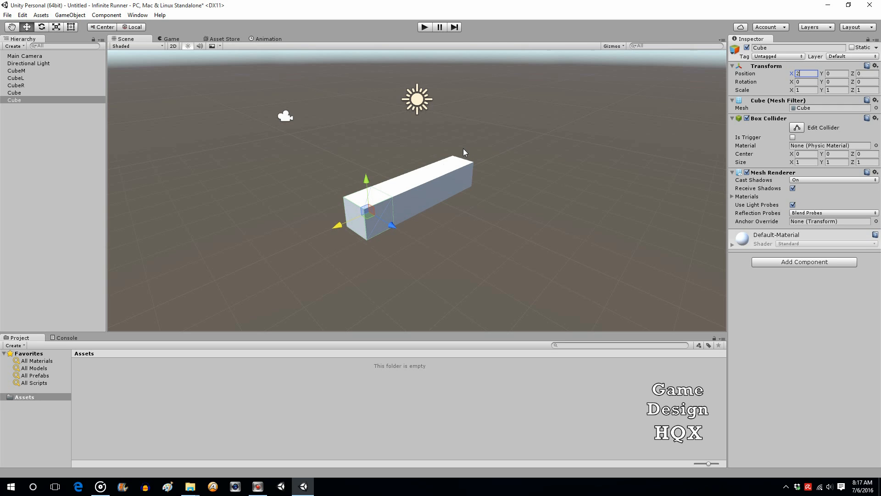
mouse_move(252, 113)
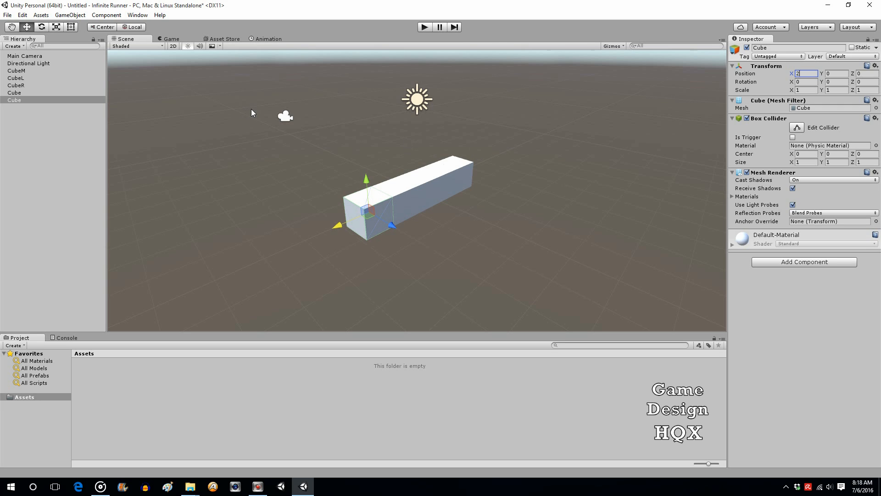
mouse_move(381, 102)
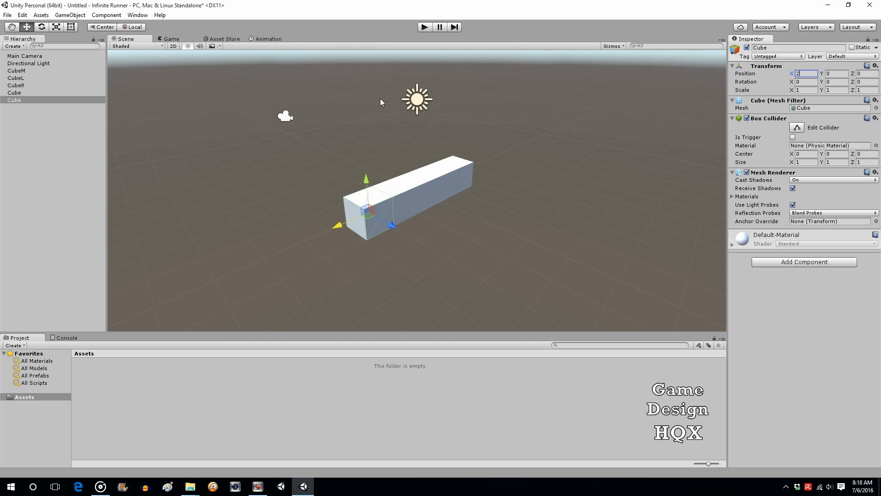
Add a Cylinder, raise it above the floor and set its Position X to −2
left_click(70, 15)
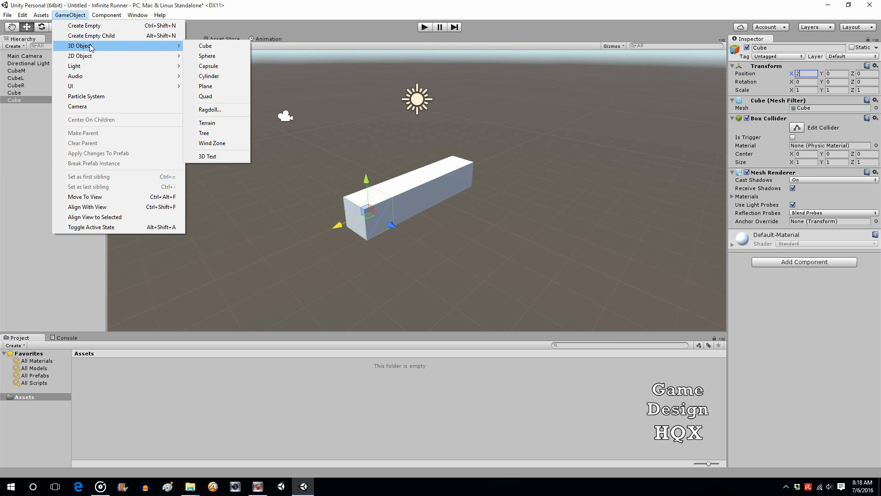
left_click(209, 76)
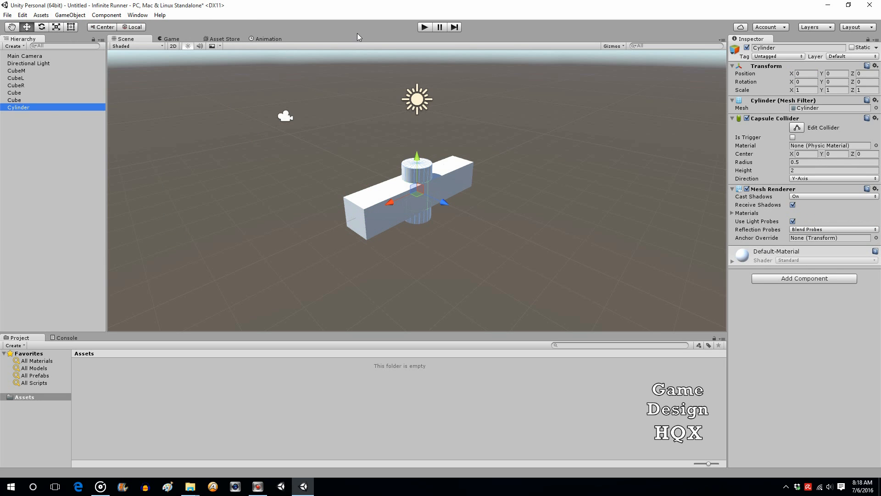
mouse_move(504, 130)
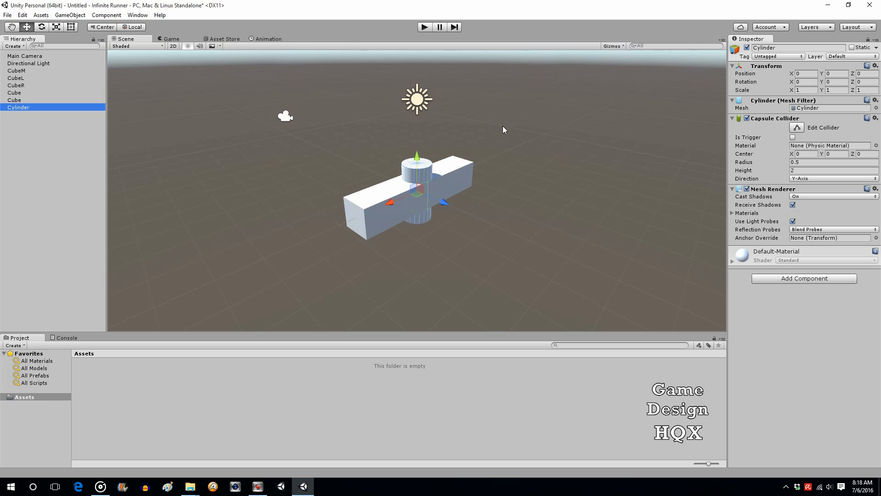
mouse_move(527, 126)
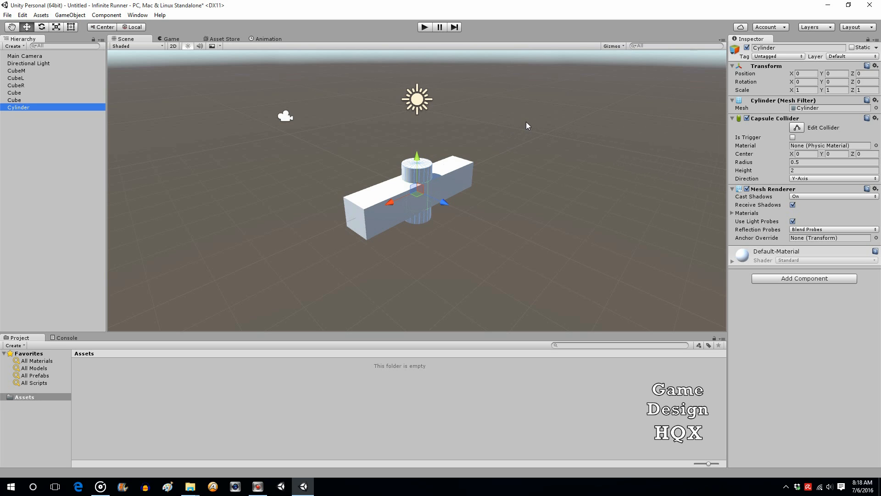
mouse_move(503, 174)
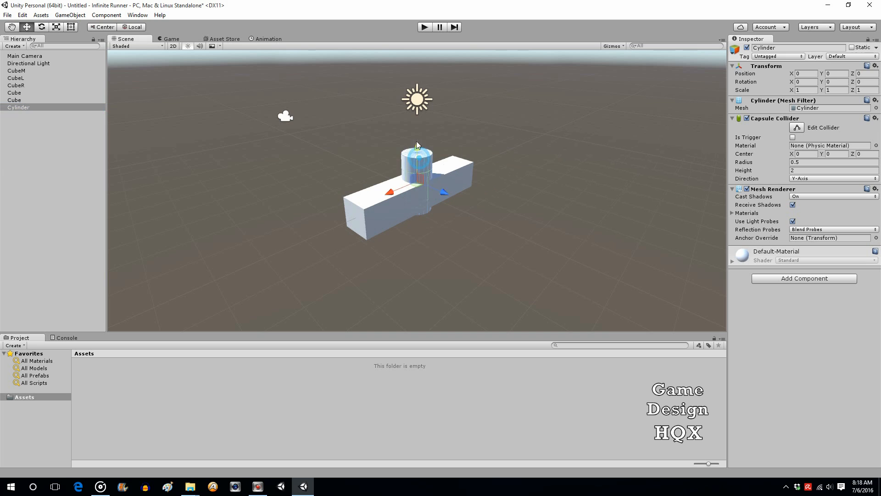
left_click_drag(417, 147, 417, 119)
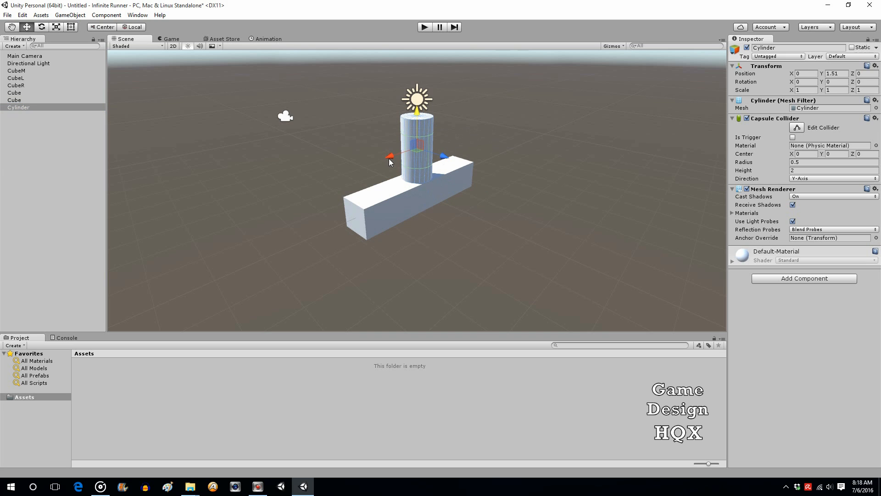
left_click_drag(390, 156, 450, 146)
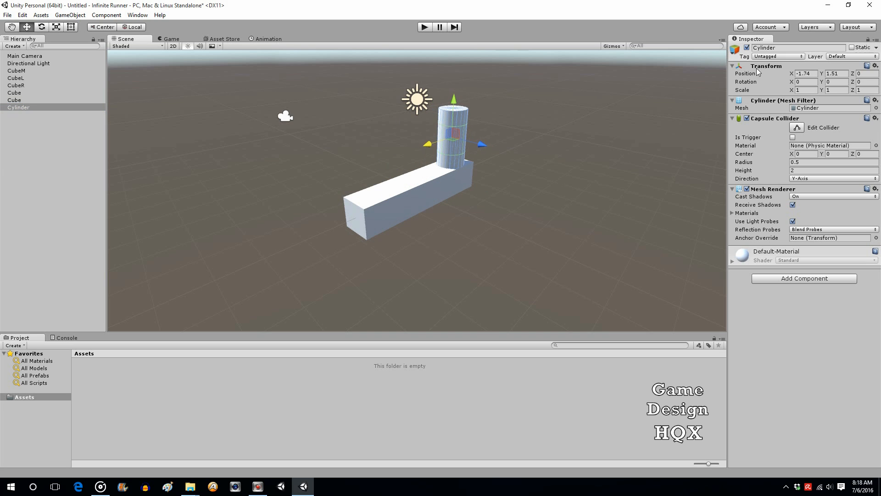
left_click(805, 74)
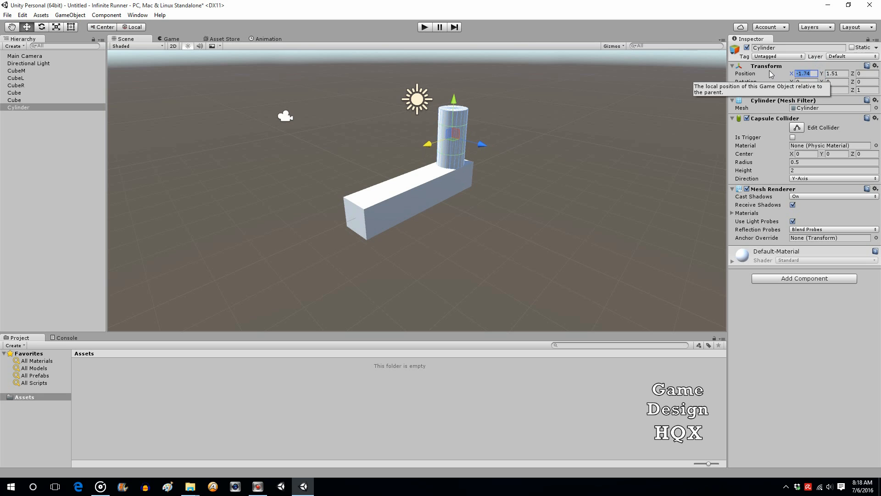
type("-2")
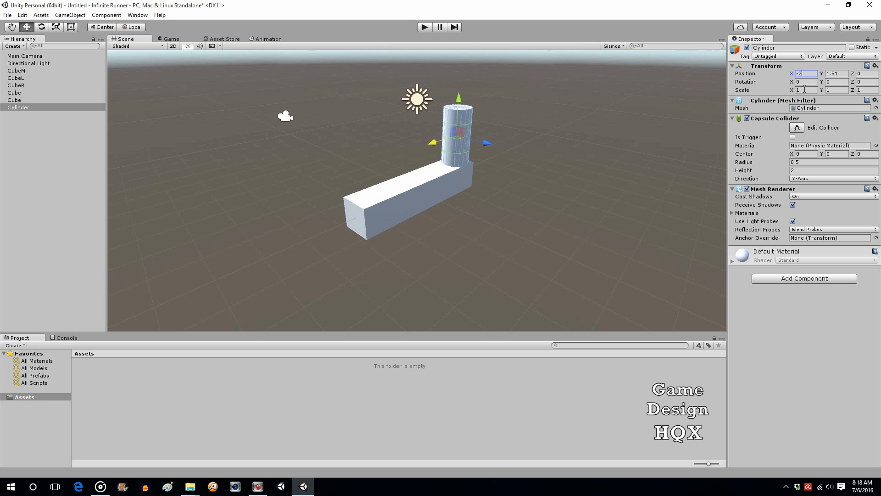
Scale the cylinder to X and Z 0.5, Y 3, and lift it to rest on the floor
left_click(865, 90)
type(".5")
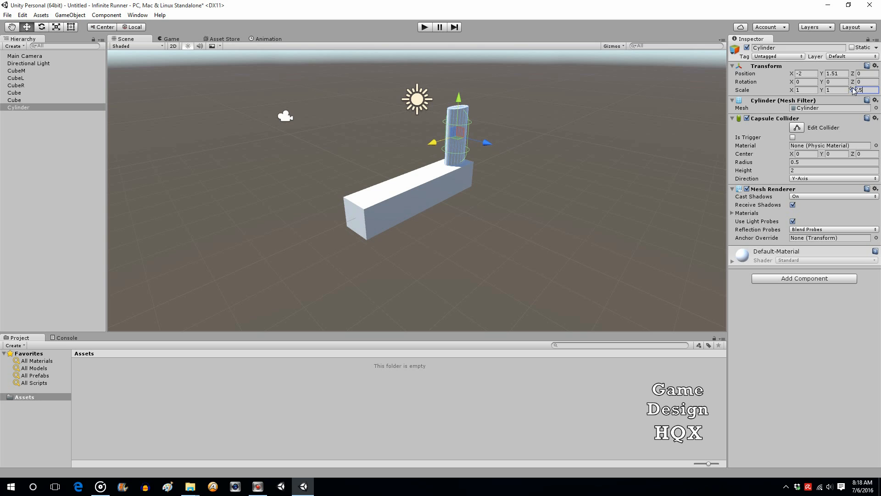
left_click(808, 90)
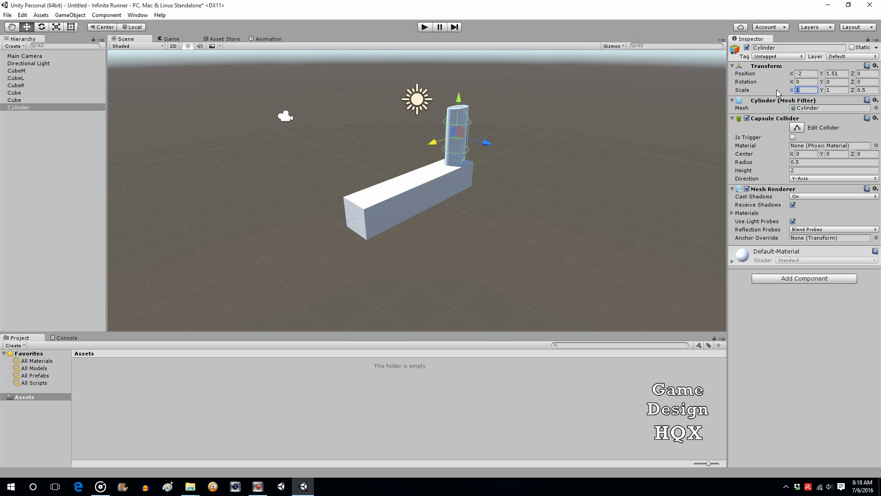
type(".5")
left_click(837, 90)
type("3")
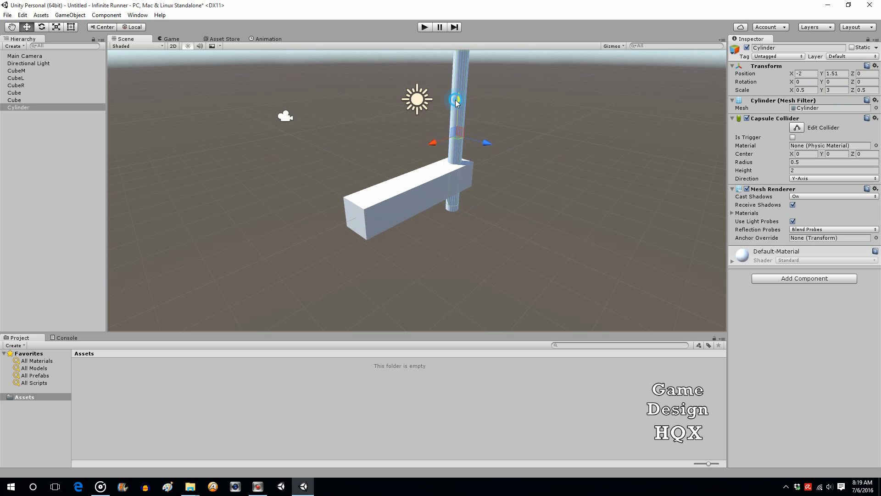
left_click_drag(455, 101, 456, 47)
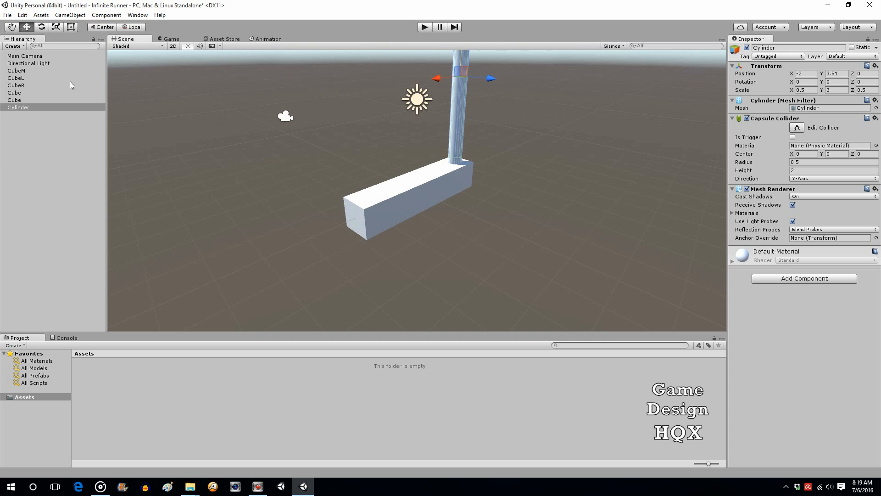
Duplicate the Cylinder and move the copy to Position X 2 at the opposite end
right_click(18, 107)
type("2.21")
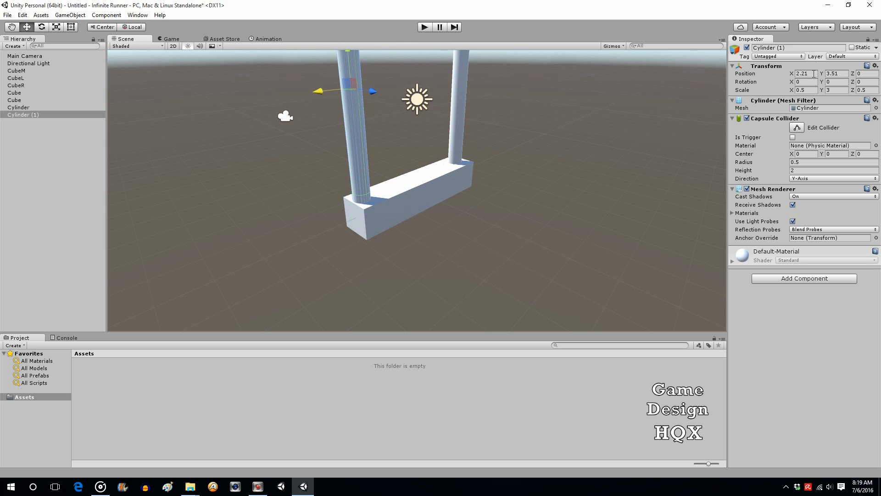
type("23")
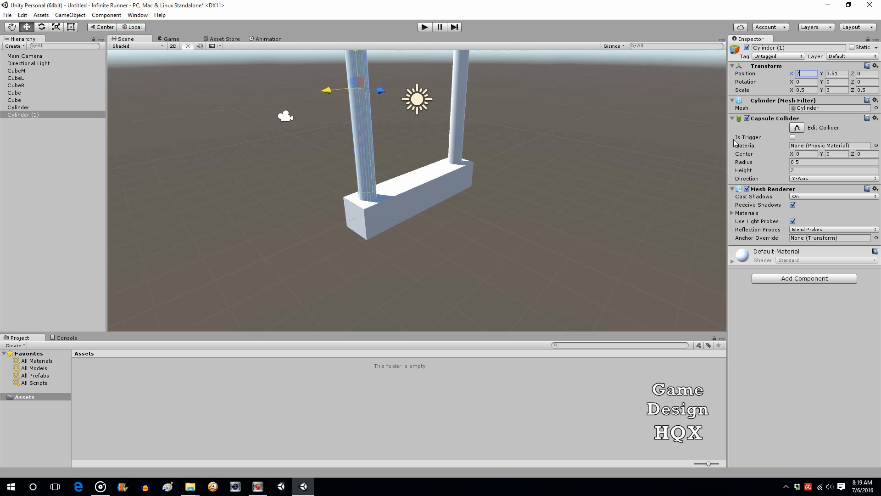
mouse_move(635, 211)
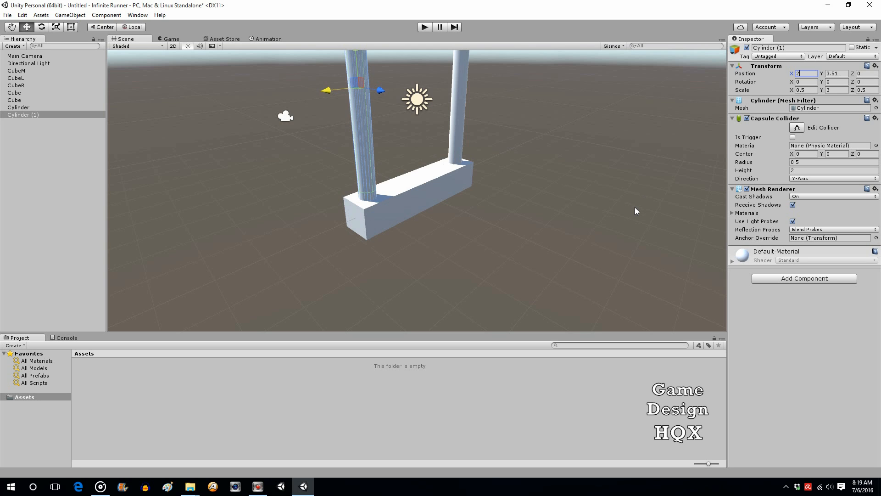
Raise the Main Camera to Y 2.2 and rotate it down about 23 degrees toward the floor
left_click(25, 56)
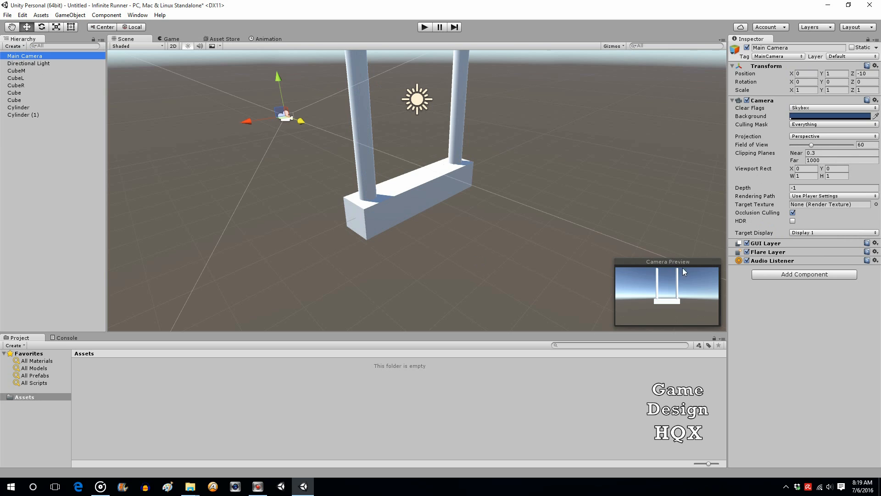
mouse_move(707, 286)
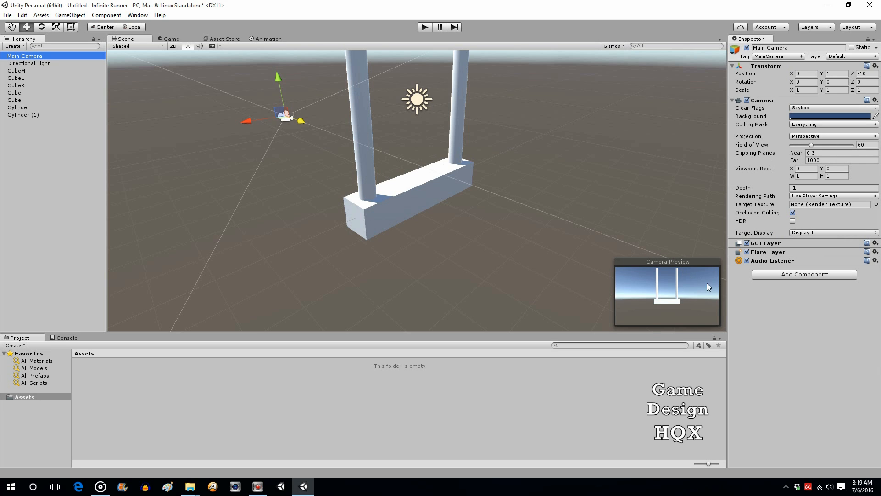
mouse_move(668, 305)
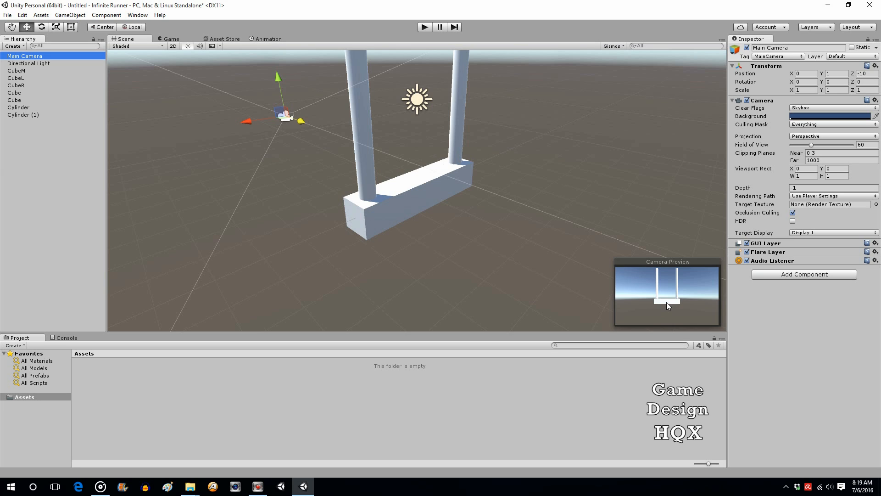
mouse_move(664, 322)
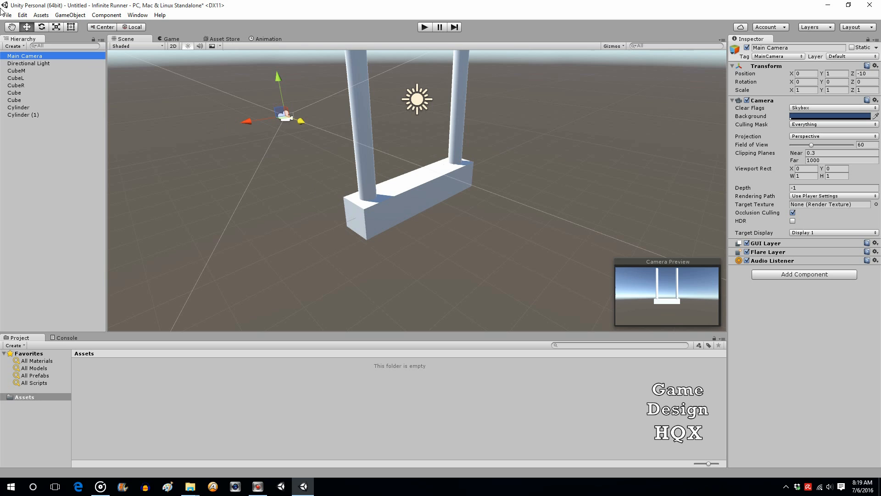
mouse_move(280, 79)
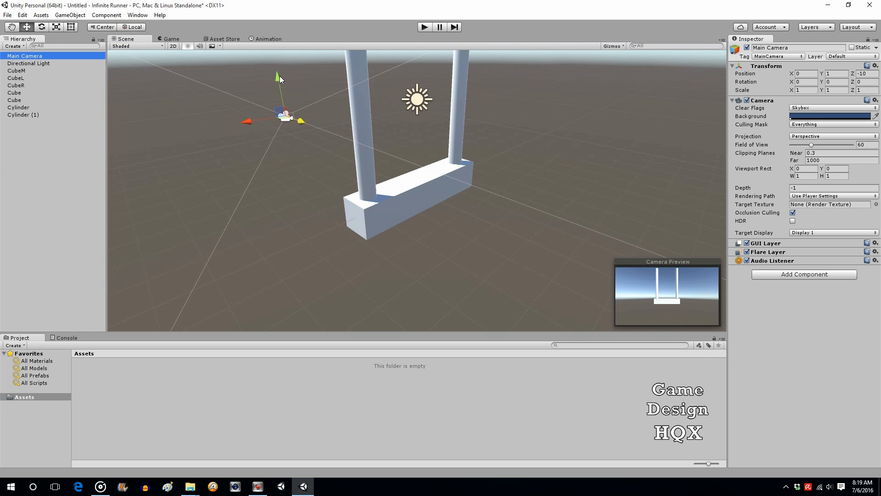
left_click_drag(278, 74, 277, 74)
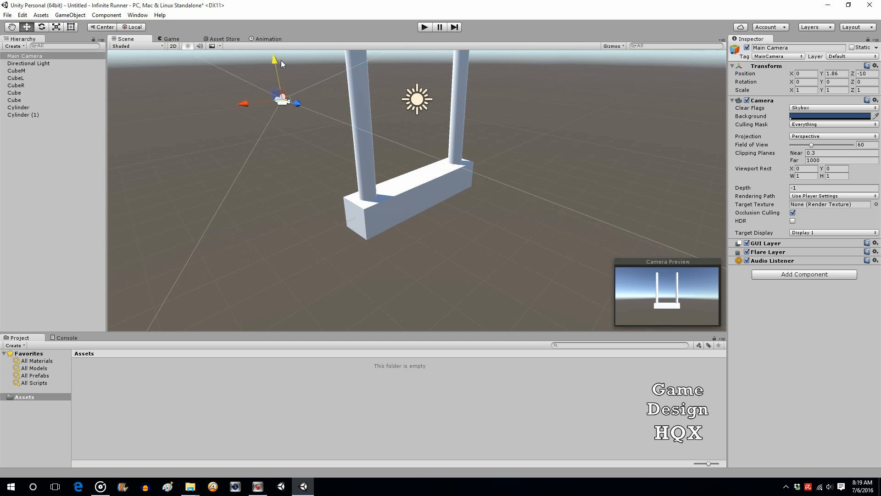
left_click_drag(273, 57, 274, 53)
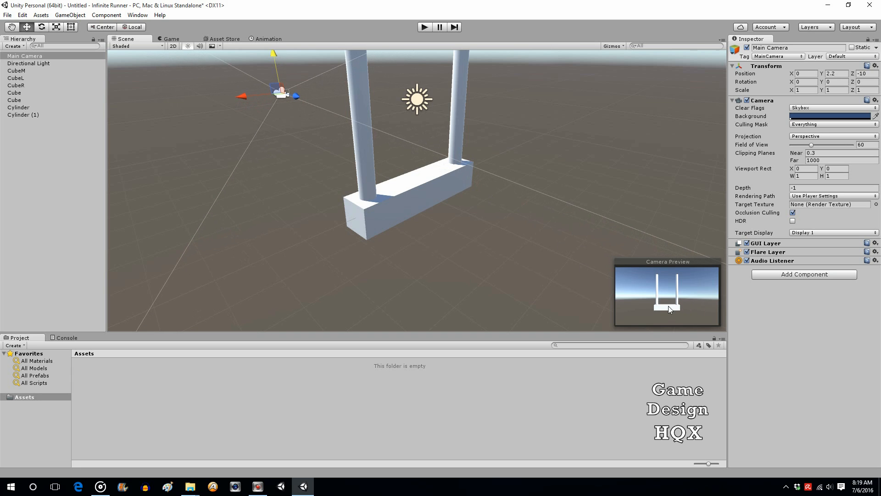
mouse_move(633, 192)
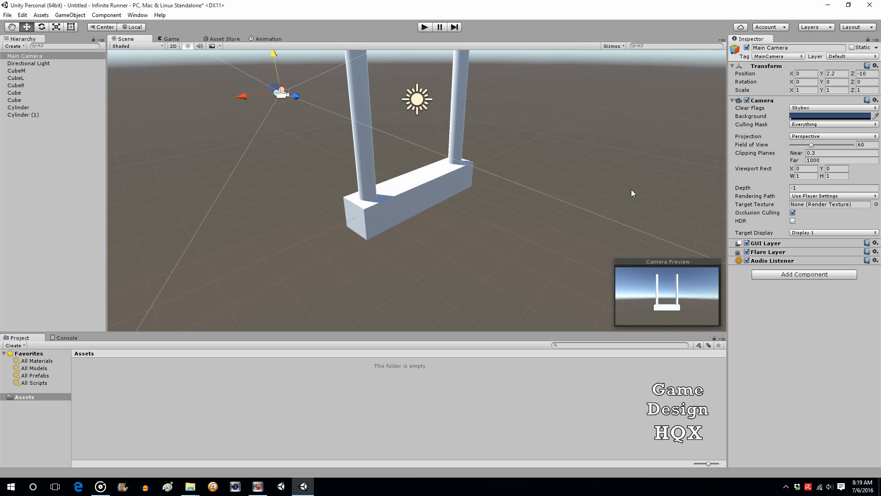
left_click(41, 26)
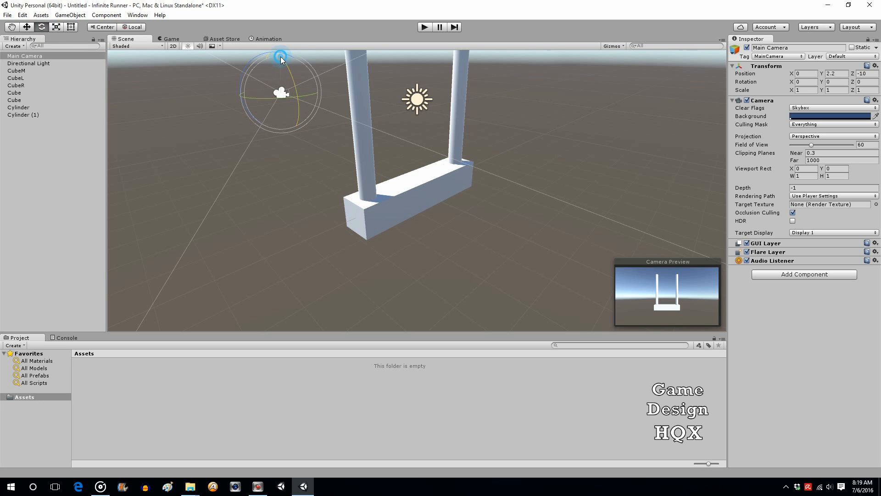
left_click_drag(281, 55, 287, 76)
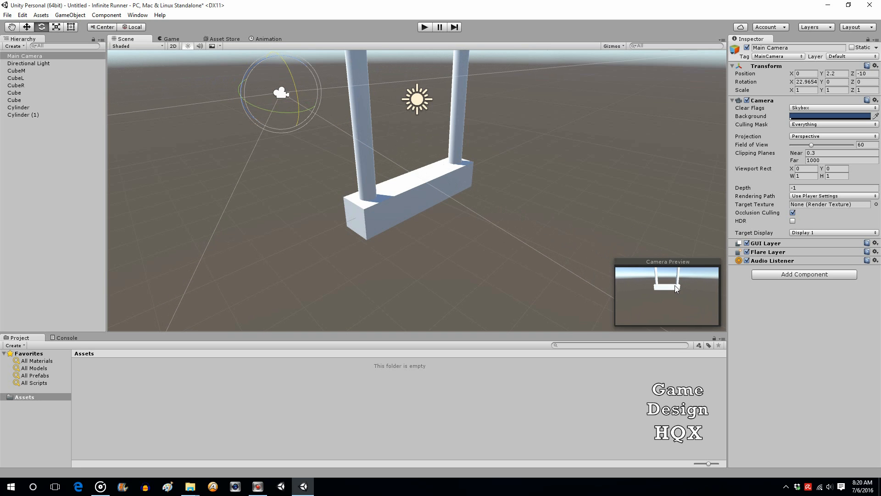
mouse_move(107, 15)
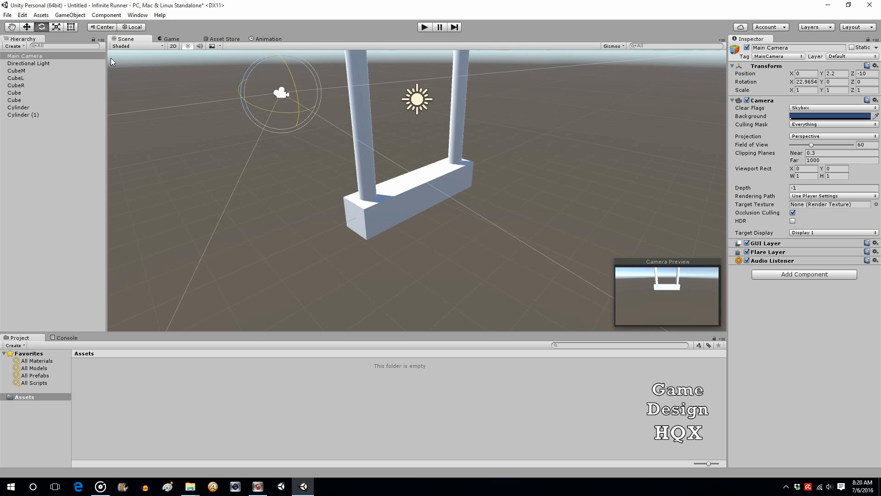
mouse_move(120, 61)
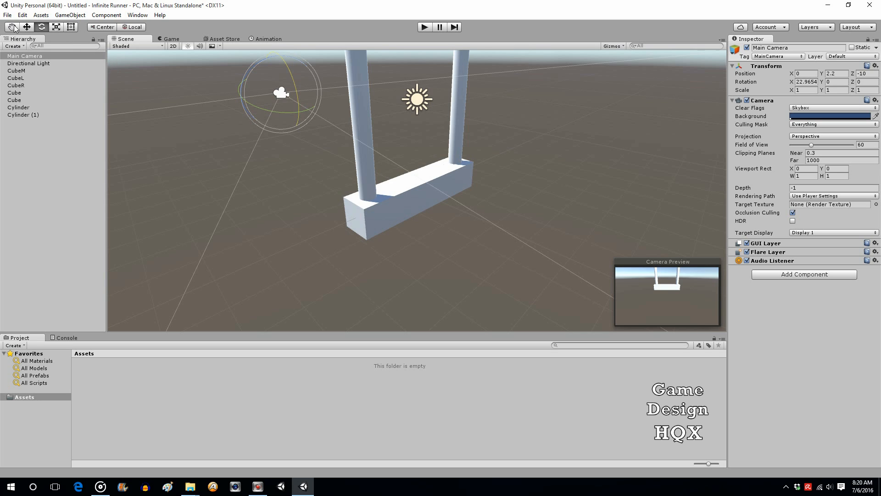
left_click(25, 27)
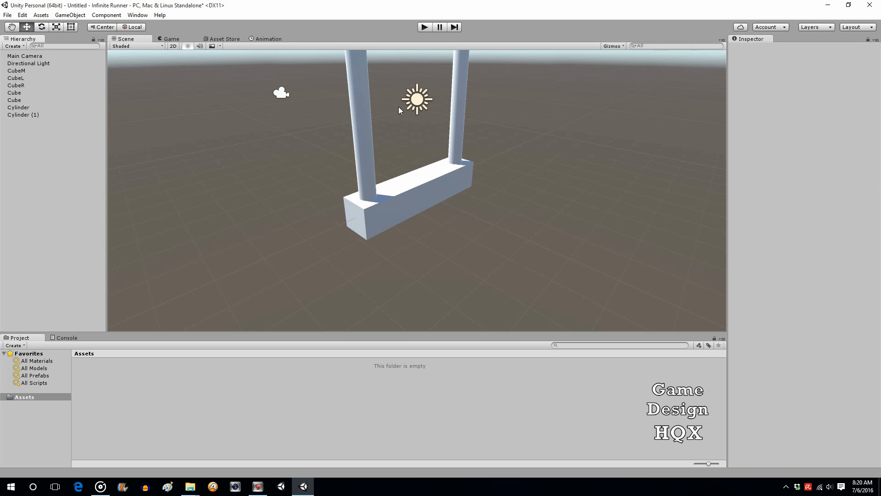
mouse_move(416, 109)
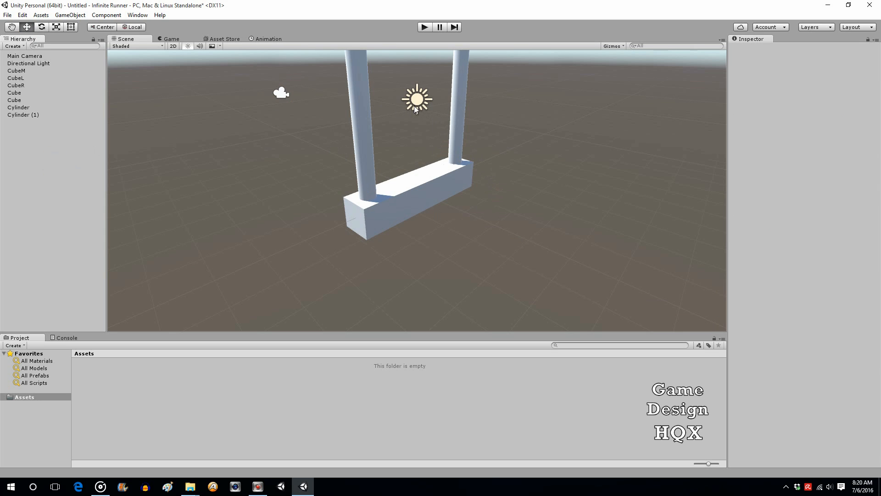
mouse_move(399, 186)
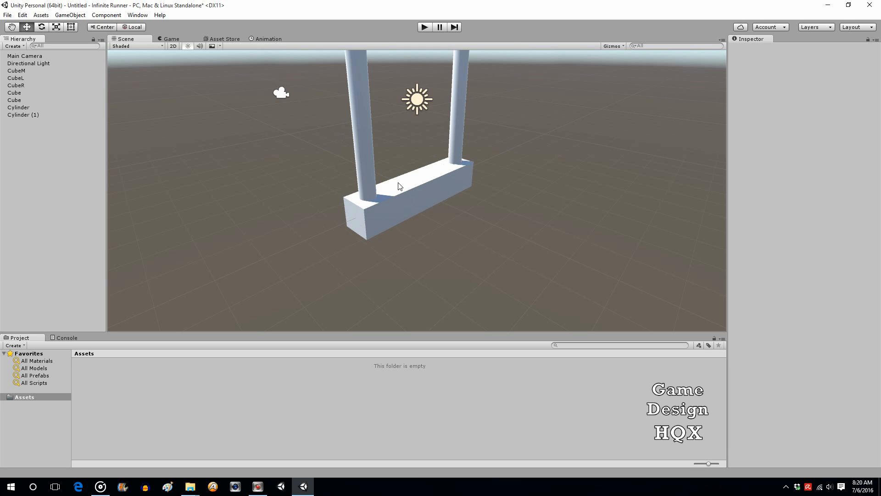
mouse_move(399, 183)
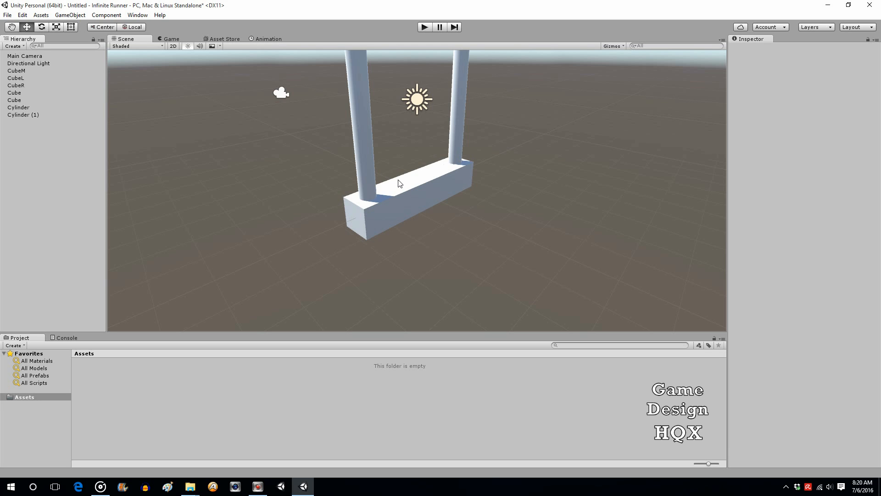
mouse_move(149, 92)
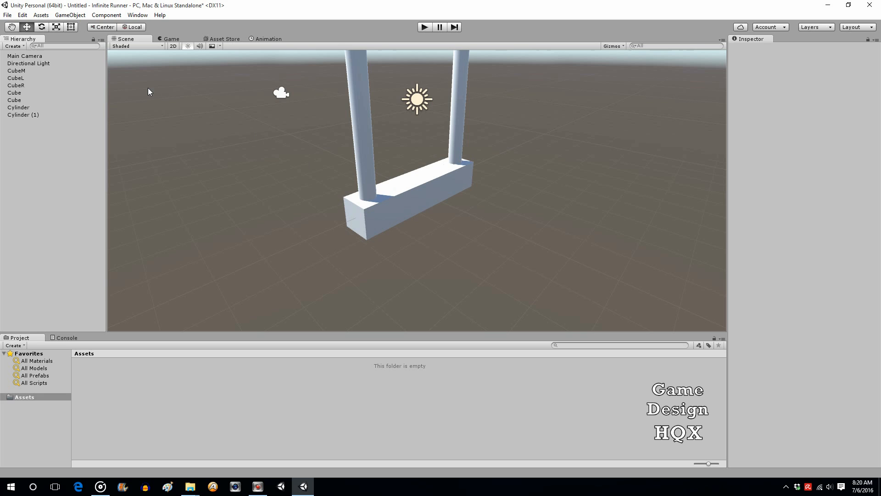
mouse_move(54, 84)
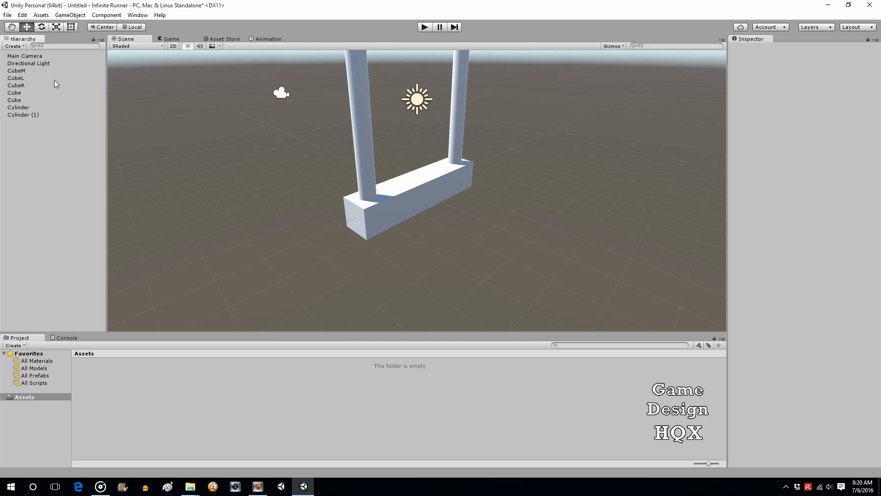
mouse_move(21, 73)
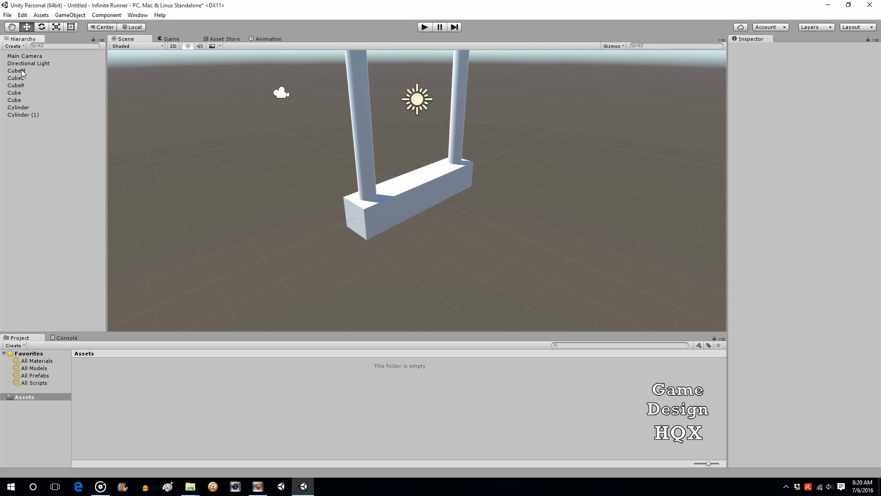
Set the floor cubes' Scale Z to 2 and select all cubes and both pillars
left_click(17, 71)
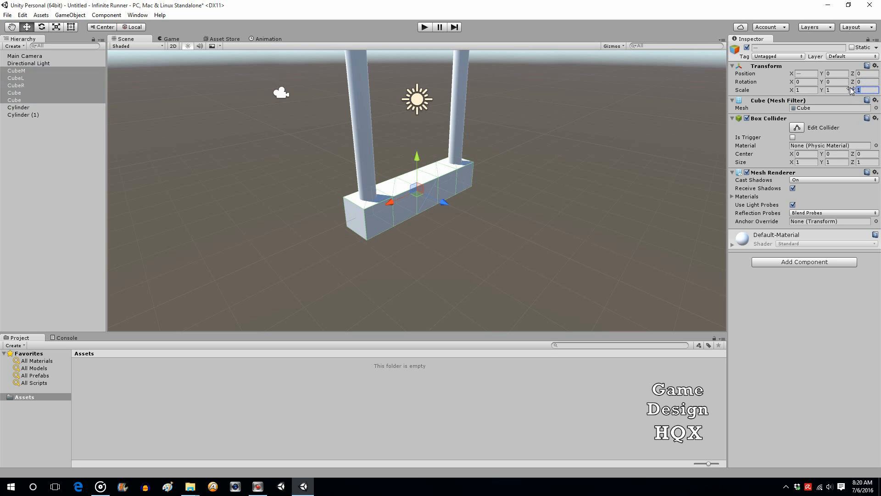
type("2")
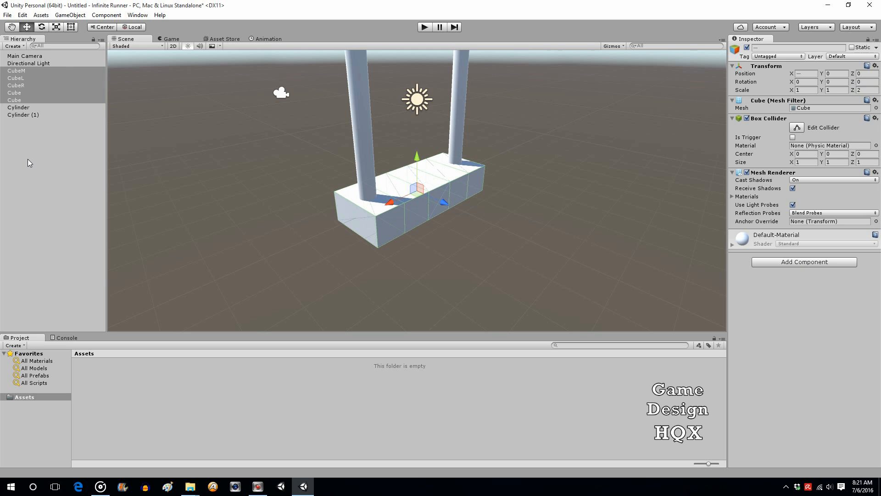
left_click(17, 71)
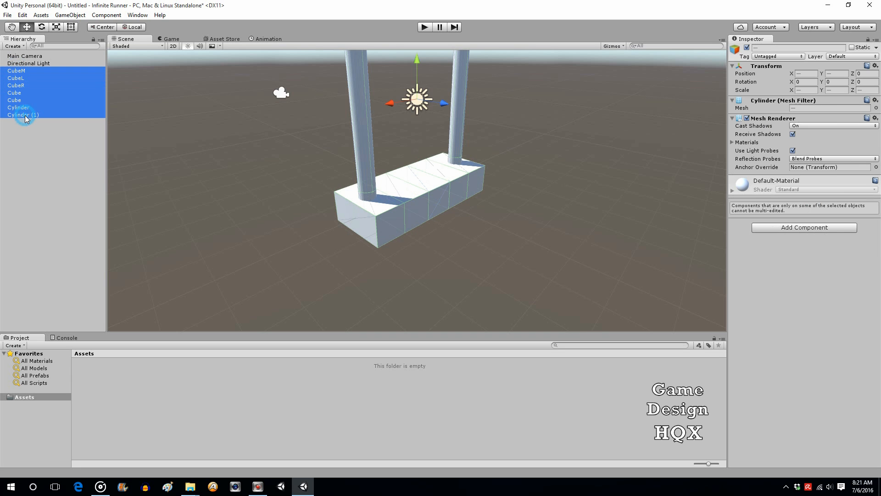
left_click(22, 115)
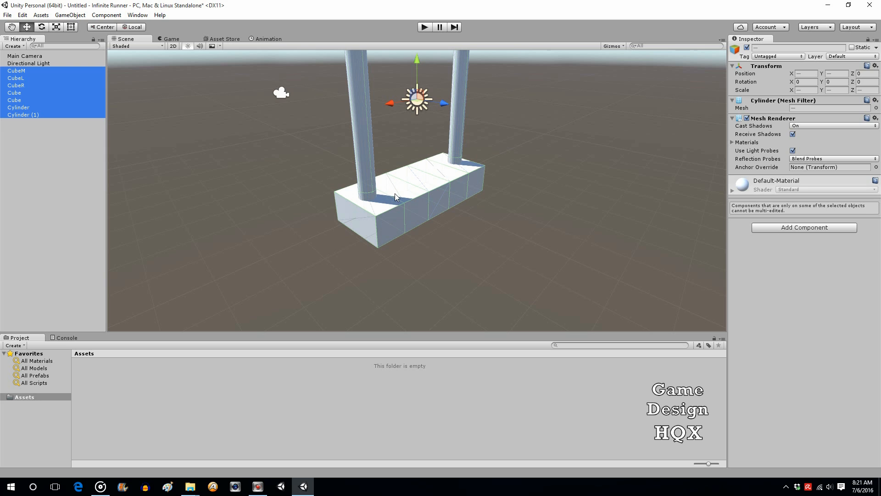
mouse_move(395, 182)
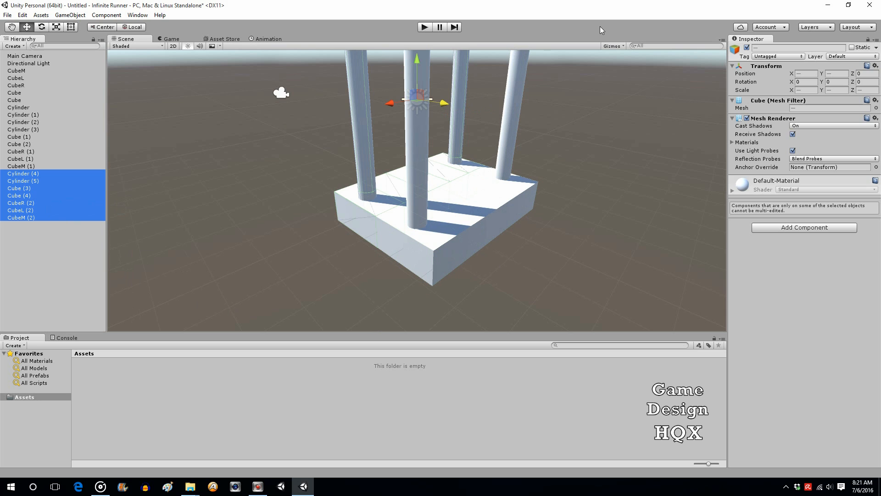
Duplicate the floor-and-pillar section with Ctrl+D and place copies at Position Z 4 and 6
left_click(860, 73)
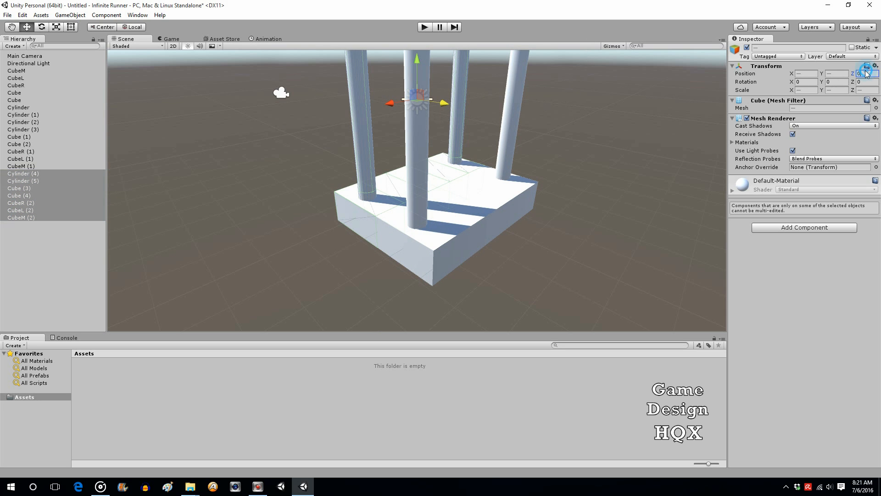
type("4")
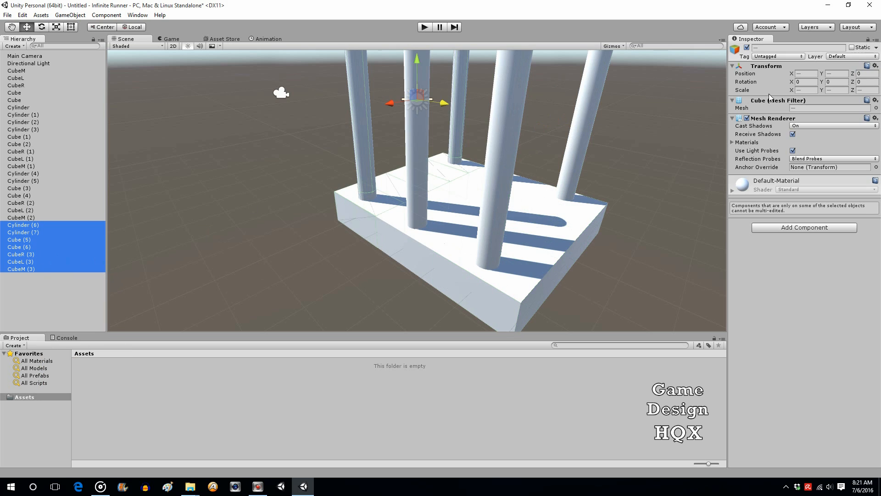
left_click(859, 73)
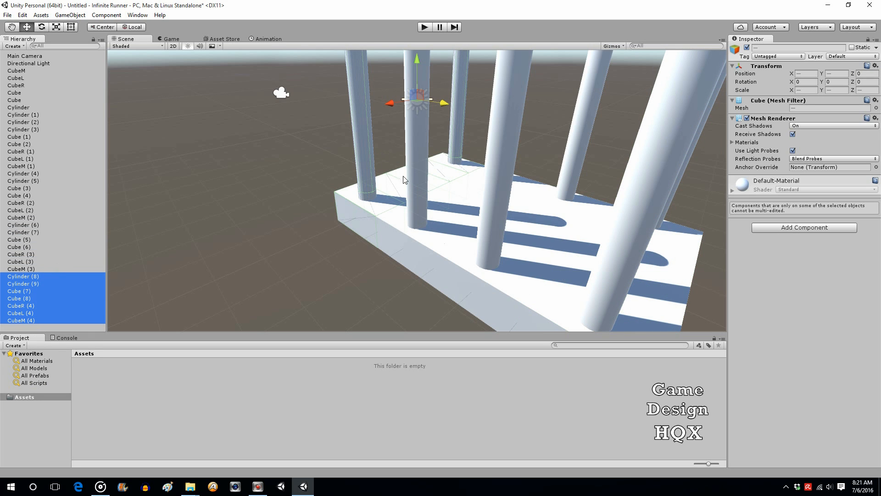
mouse_move(700, 210)
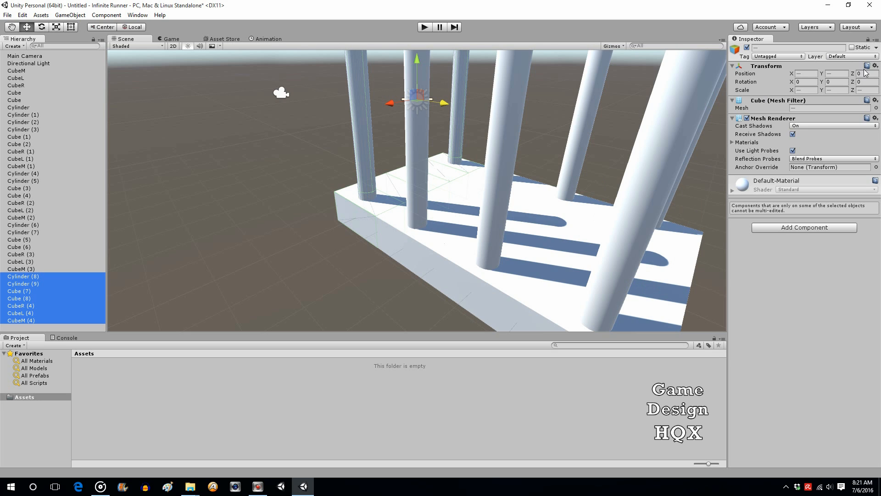
left_click(868, 73)
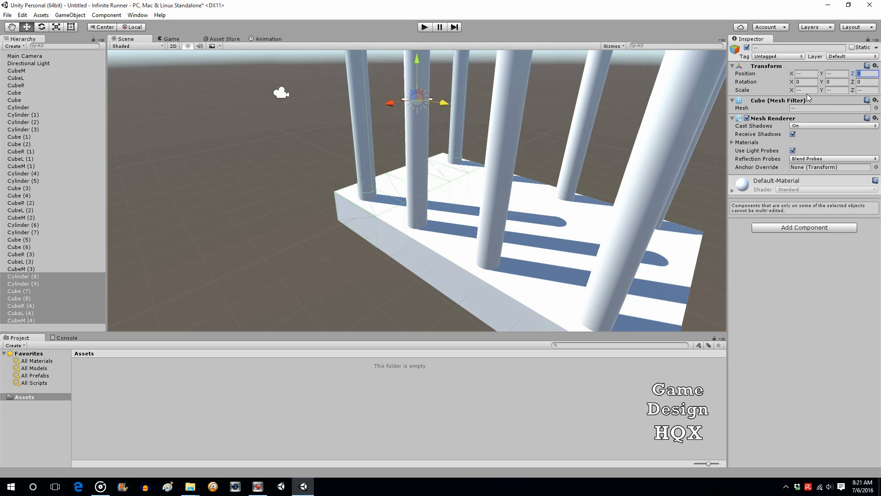
type("6")
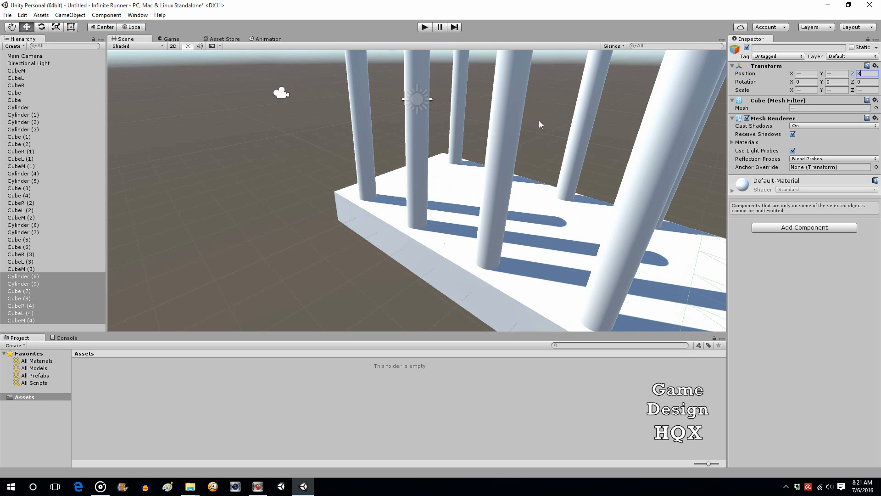
right_click(51, 329)
type("10")
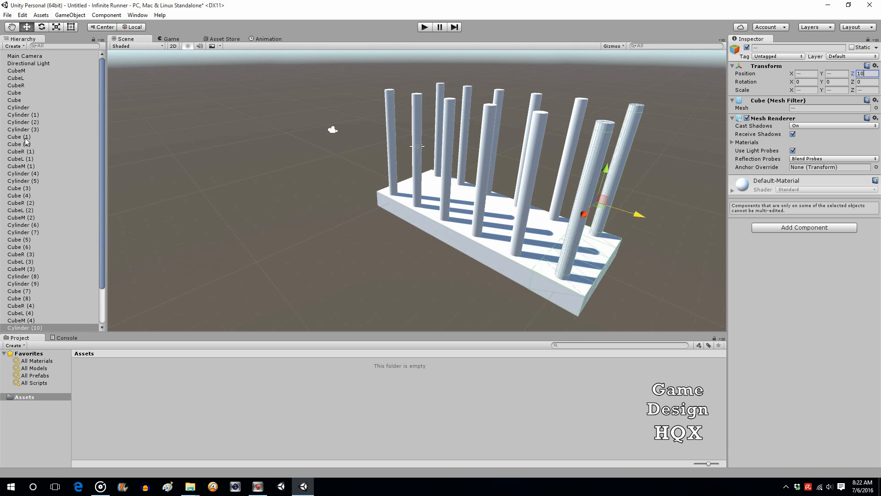
mouse_move(134, 129)
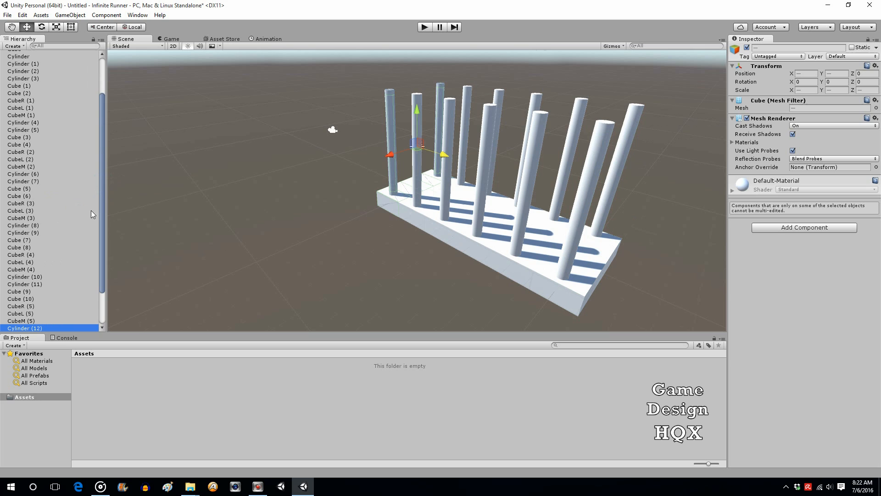
Set the newest section copy's Position Z to 10, then 12
scroll("down", 3)
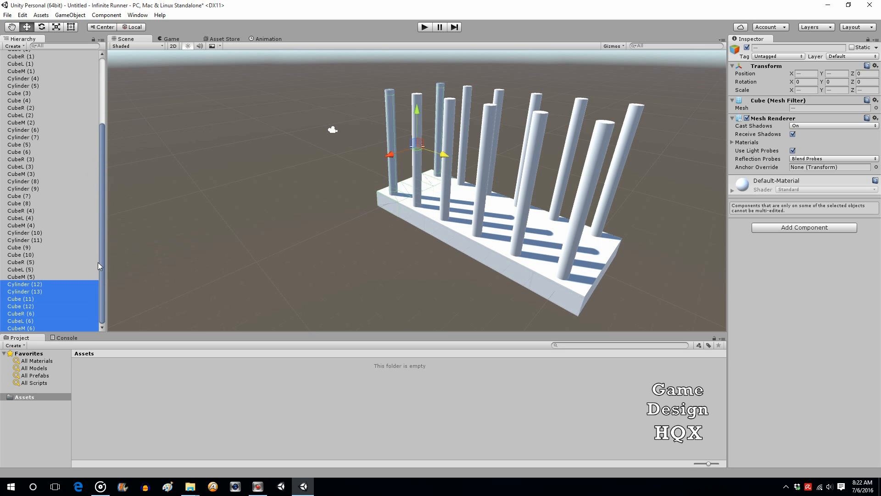
left_click(861, 74)
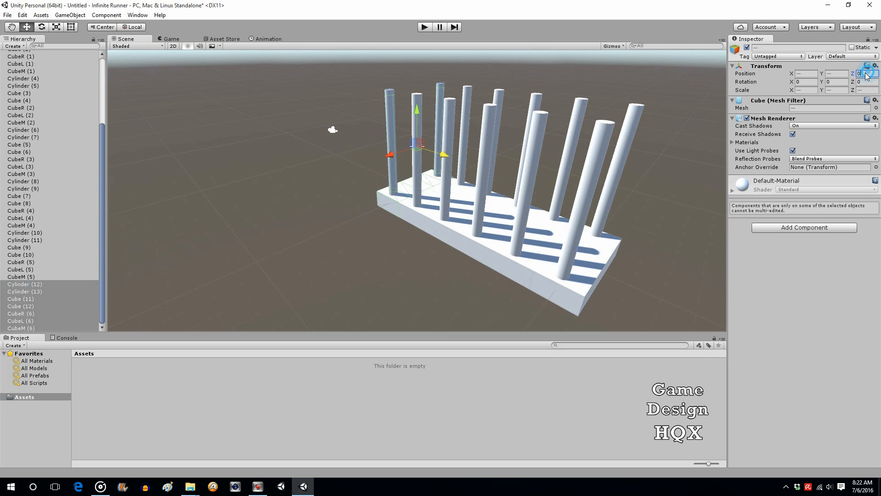
type("10")
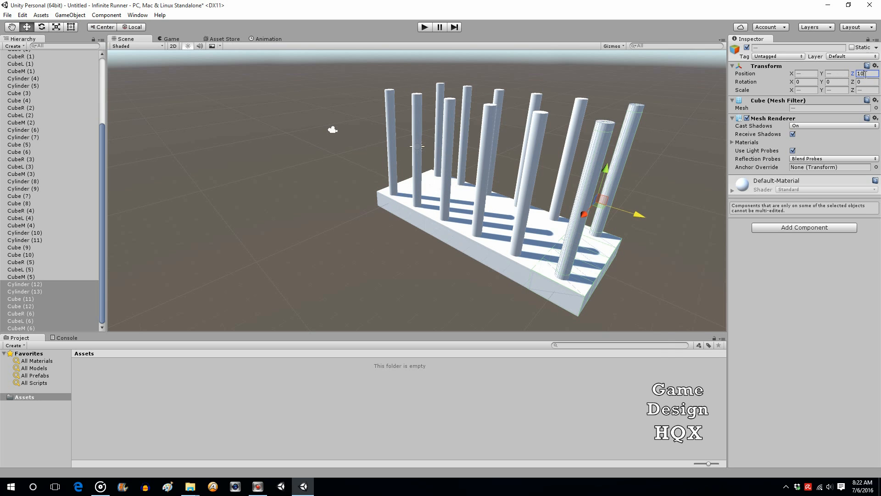
type("12")
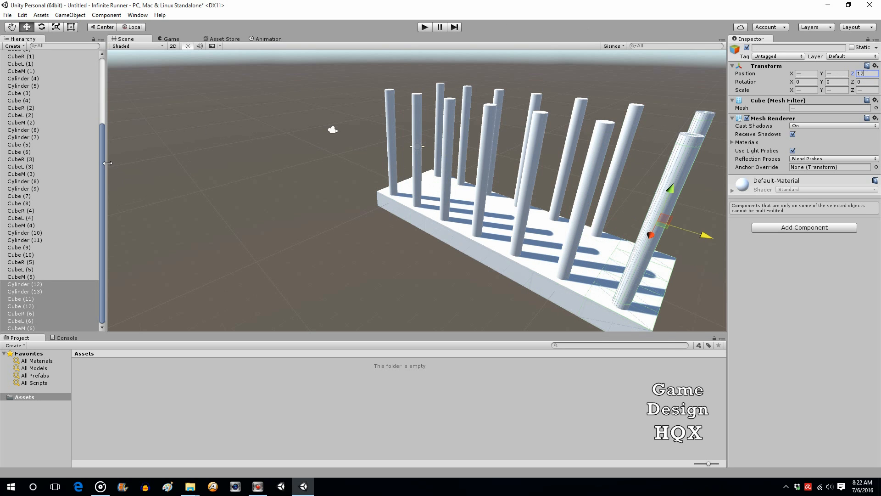
Duplicate the latest section, place it at Position Z 14, and duplicate it again
left_click(21, 328)
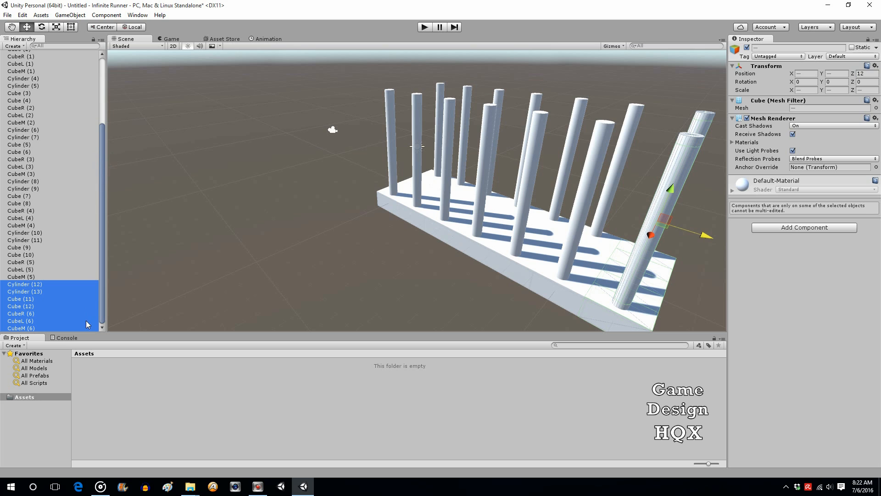
right_click(87, 324)
type("0")
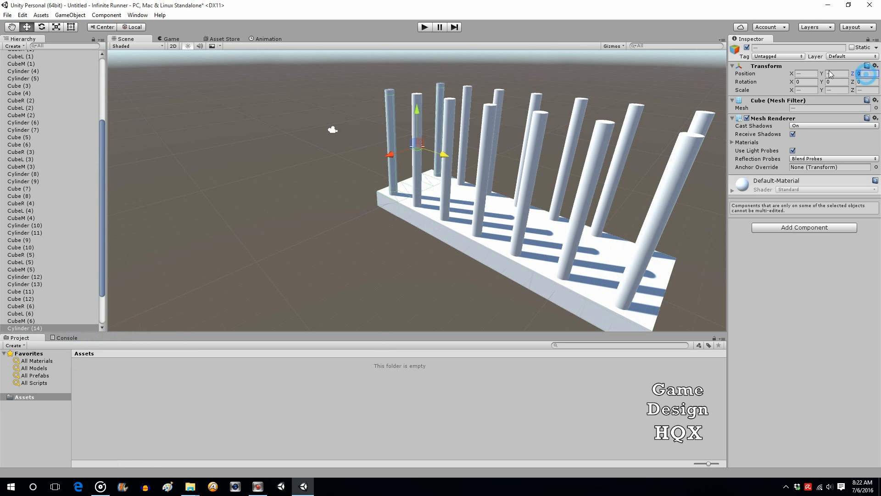
type("14")
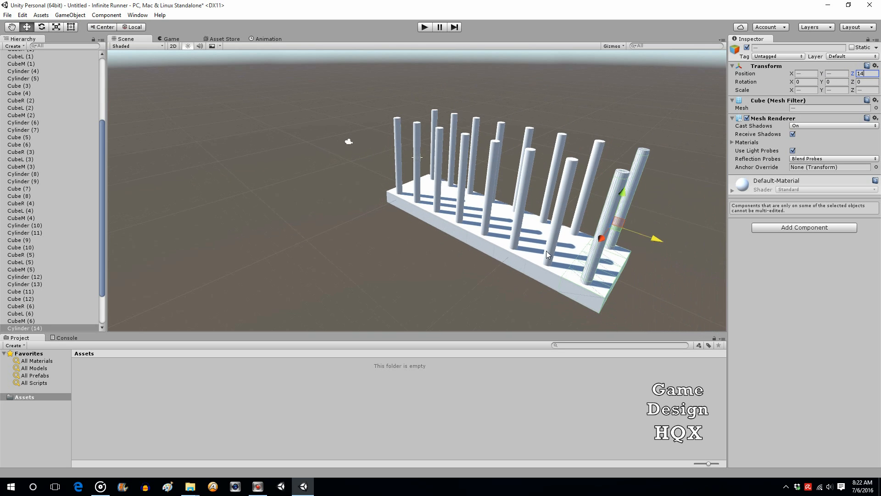
mouse_move(102, 288)
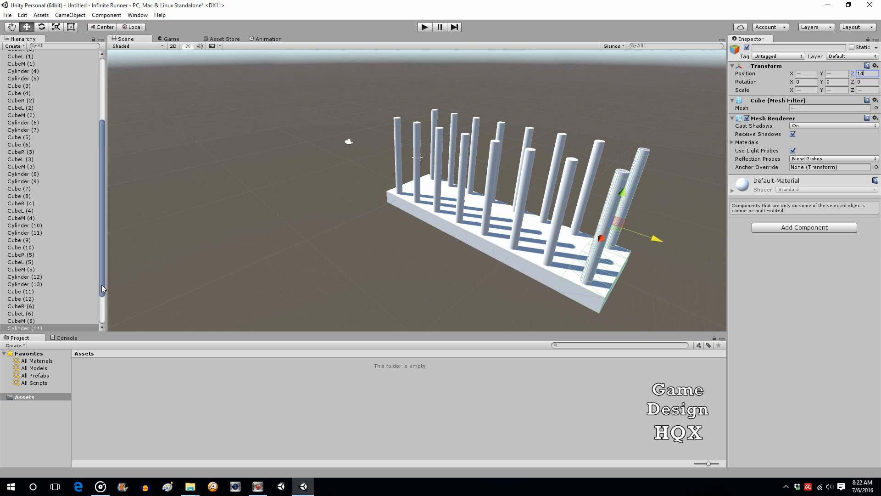
right_click(37, 320)
type("16")
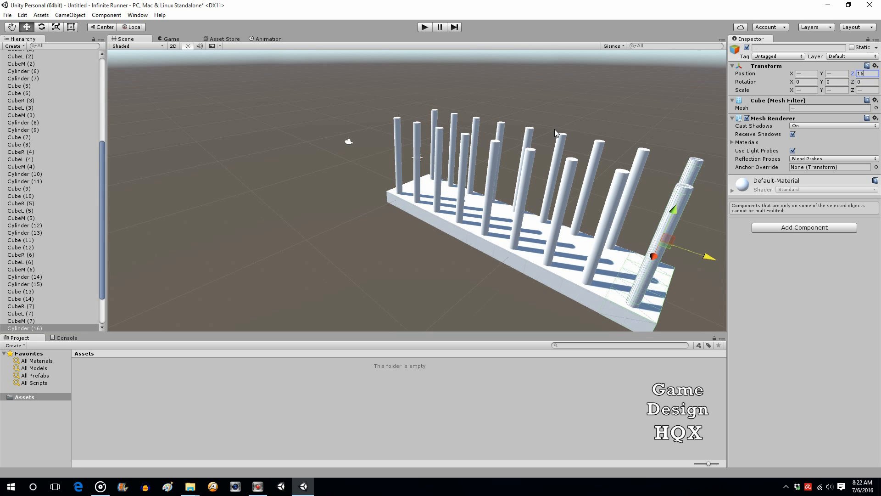
mouse_move(452, 254)
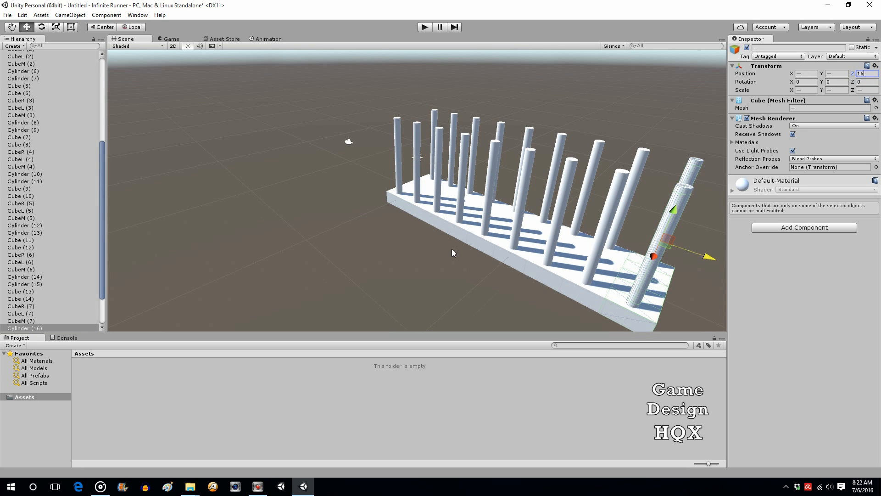
mouse_move(560, 241)
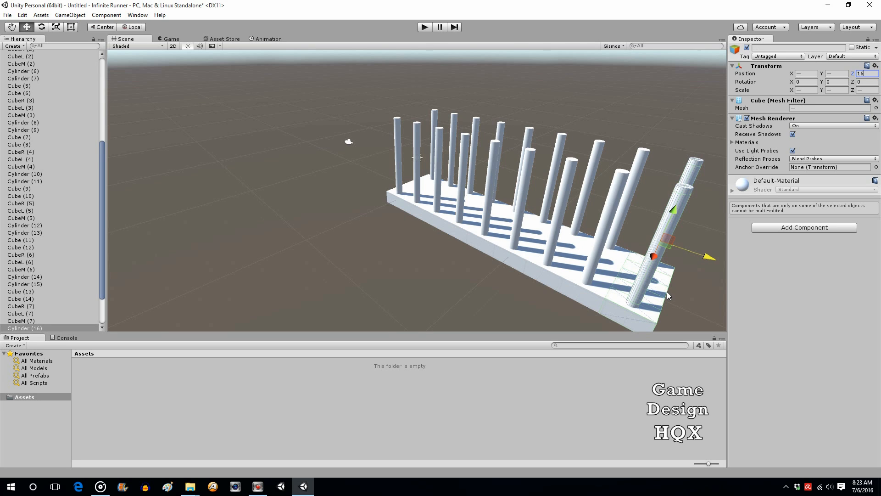
mouse_move(524, 238)
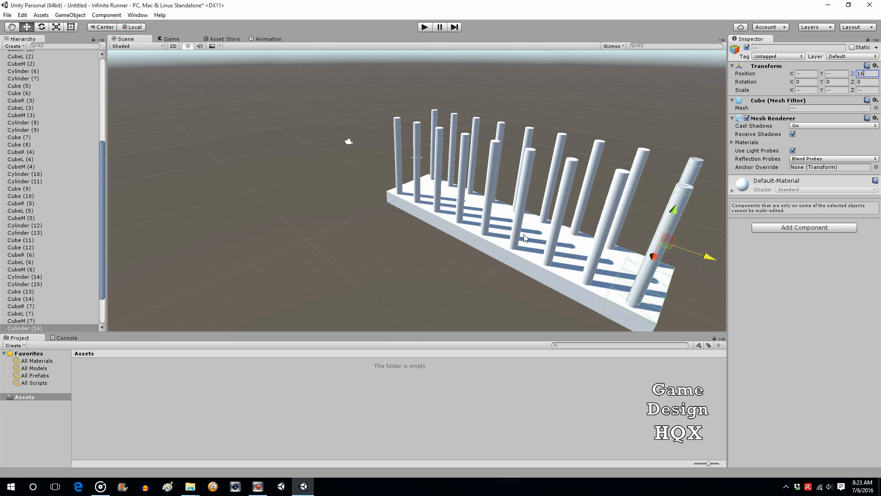
mouse_move(403, 117)
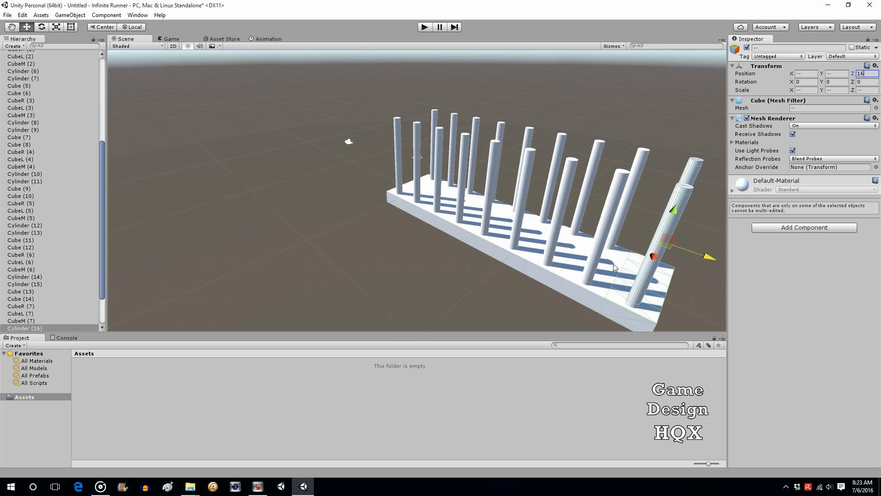
mouse_move(434, 163)
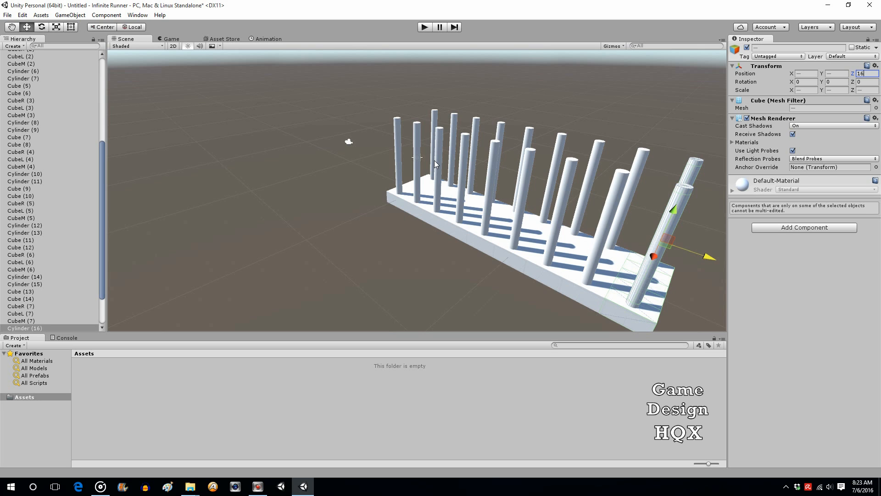
mouse_move(103, 167)
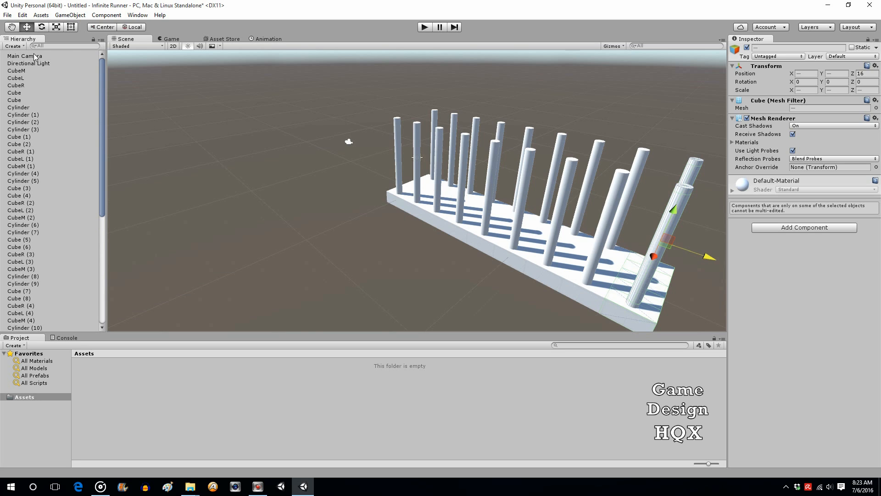
mouse_move(316, 147)
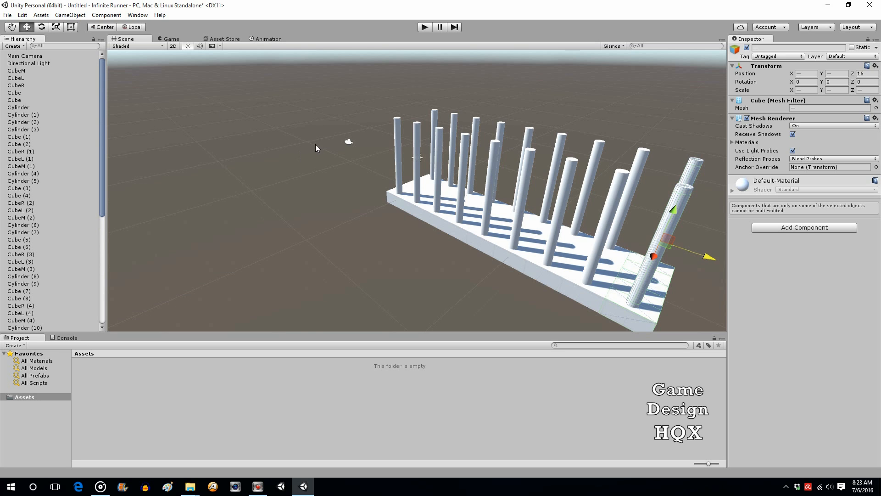
mouse_move(532, 162)
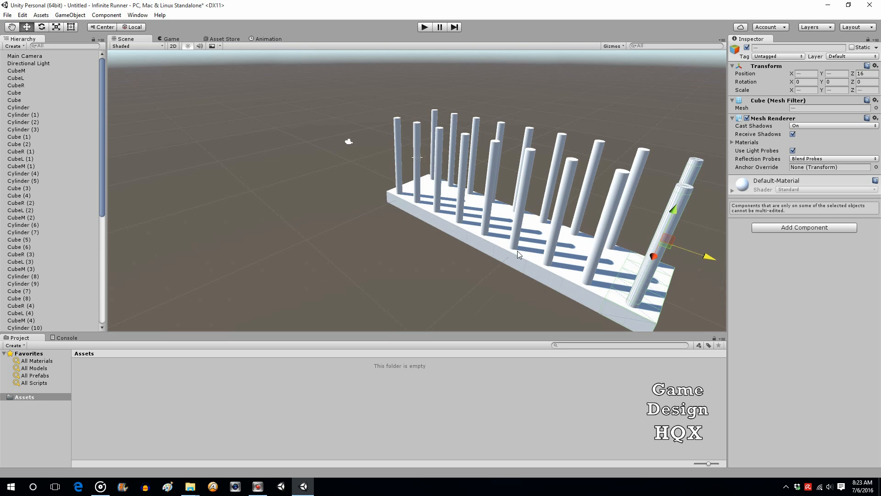
mouse_move(579, 233)
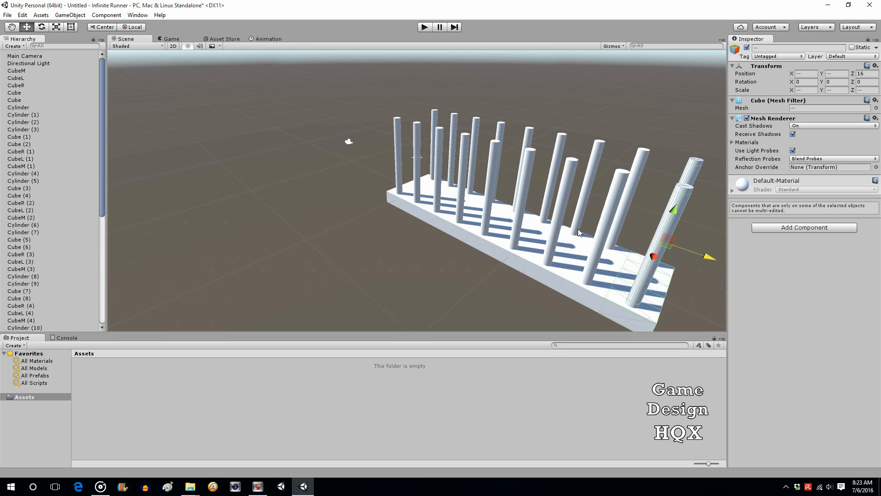
Add a Rigidbody from the Physics components to Main Camera and untick Use Gravity
left_click(25, 56)
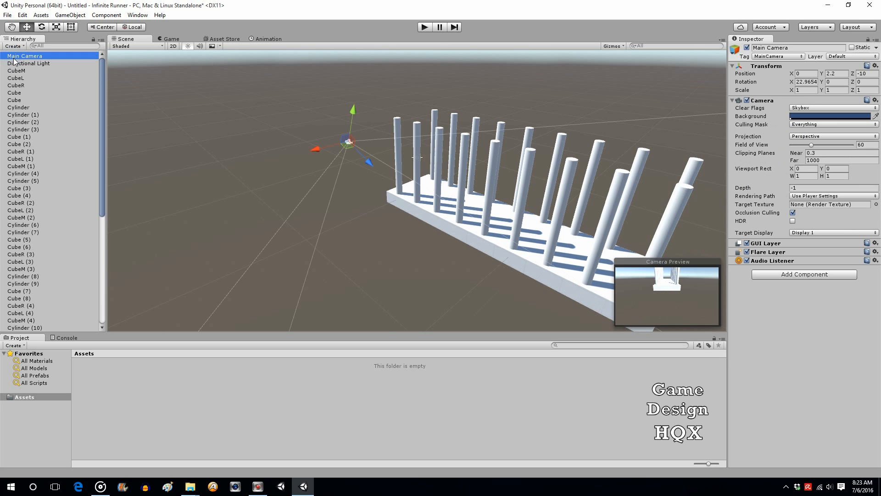
left_click(803, 274)
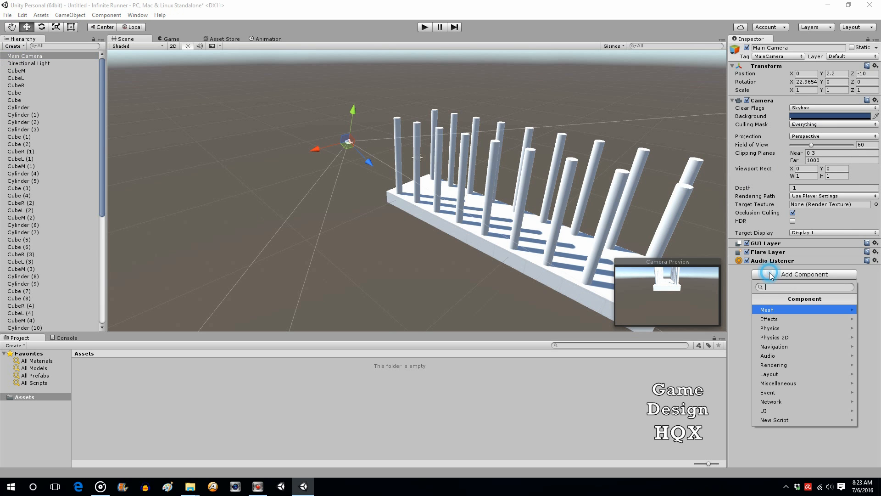
left_click(770, 328)
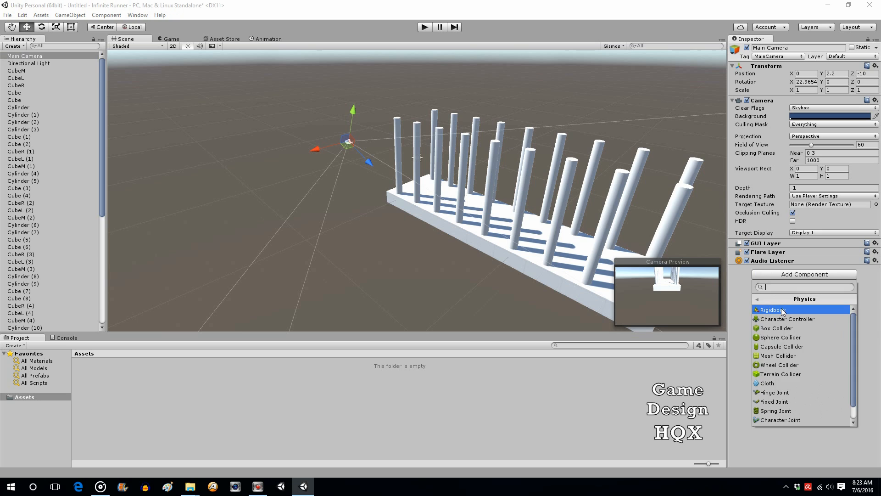
left_click(766, 309)
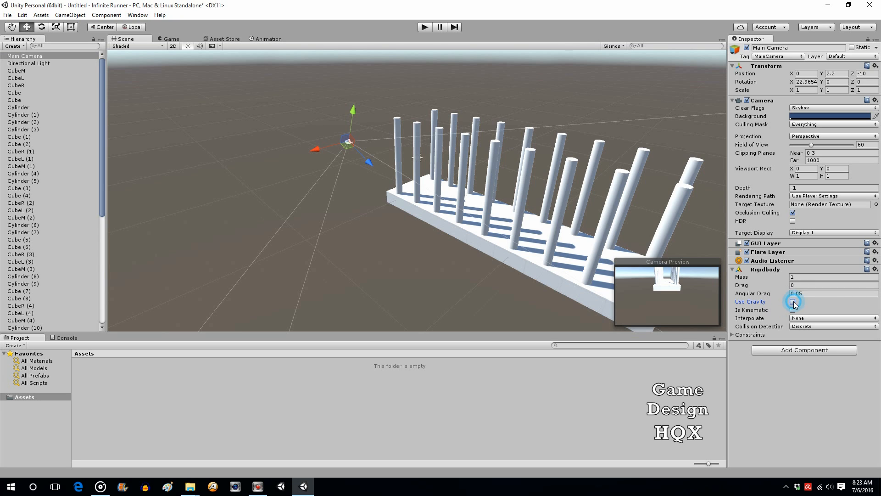
left_click(793, 302)
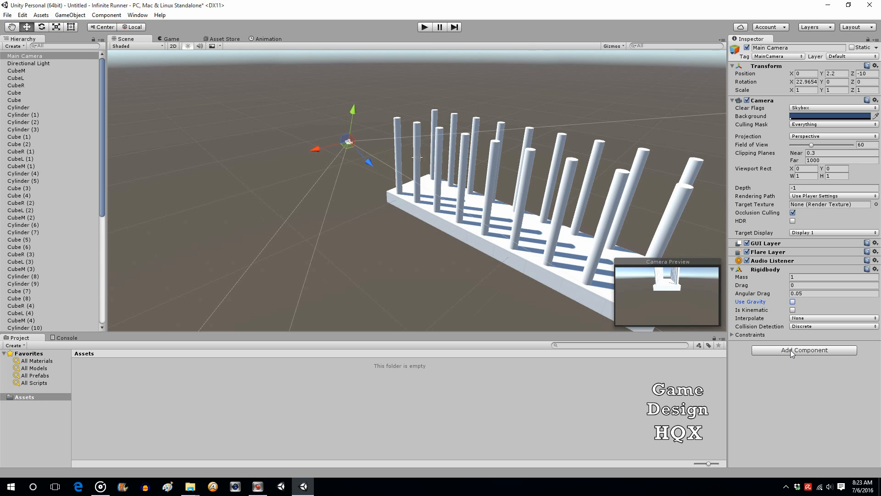
Create a new C# script named movecam in the Assets folder
right_click(118, 376)
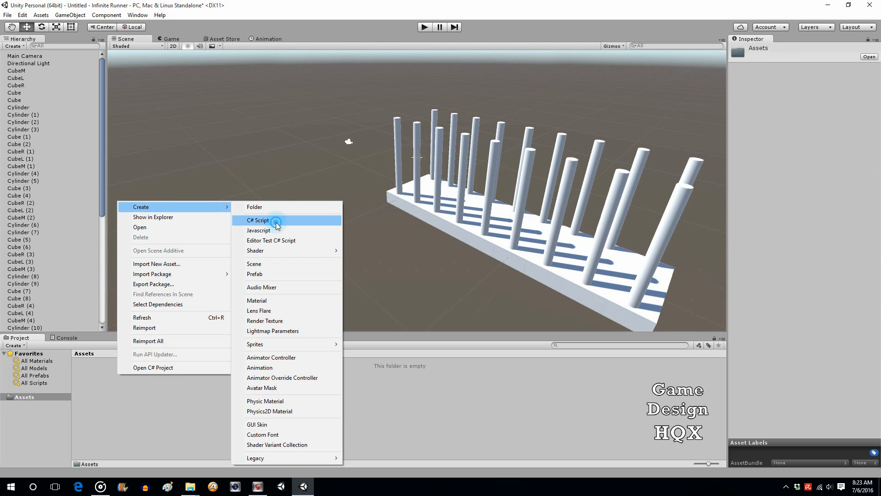
left_click(258, 219)
type("movecam")
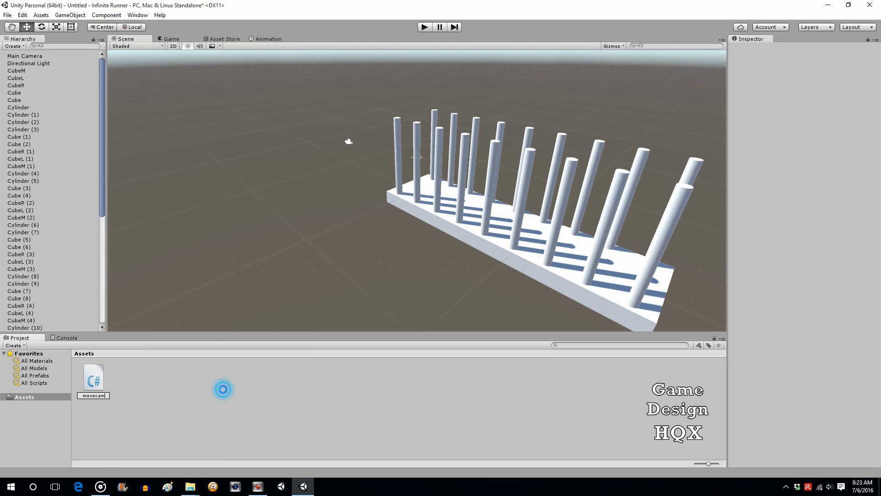
left_click(93, 377)
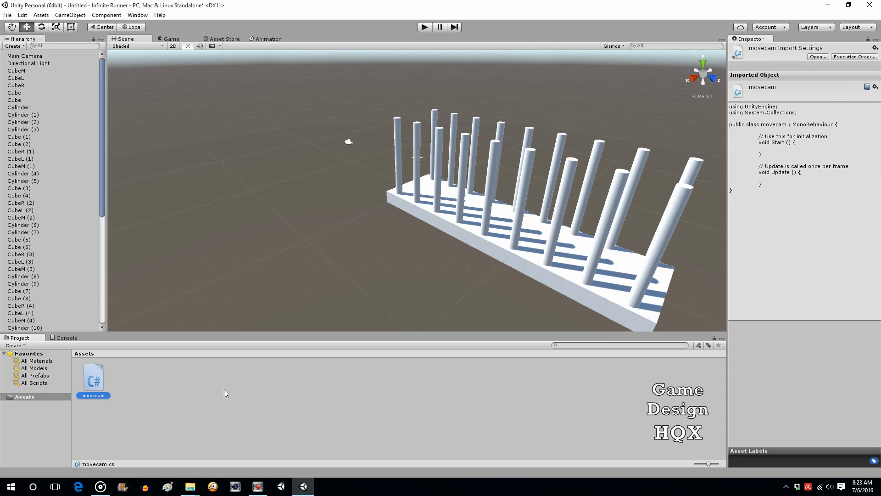
Attach movecam to the Main Camera and open it in MonoDevelop
left_click(24, 56)
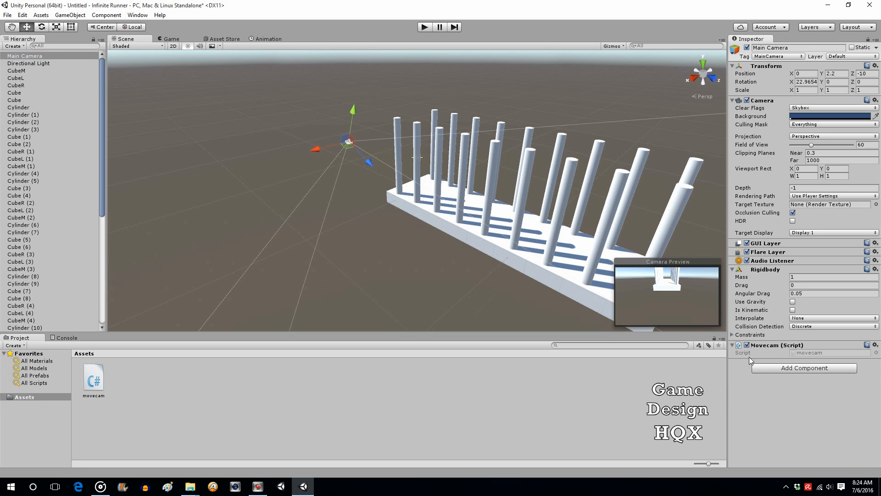
left_click(94, 377)
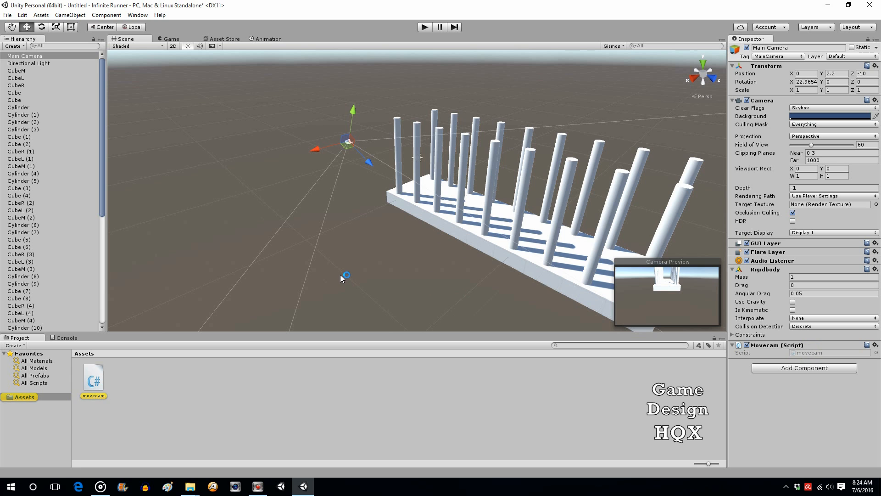
double_click(92, 377)
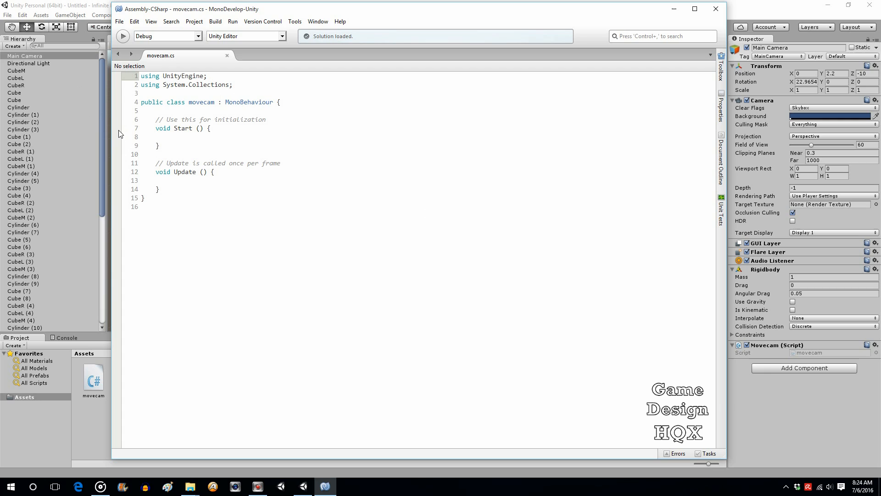
In Start(), write GetComponent<Rigidbody>().velocity for the camera's Rigidbody
left_click(163, 136)
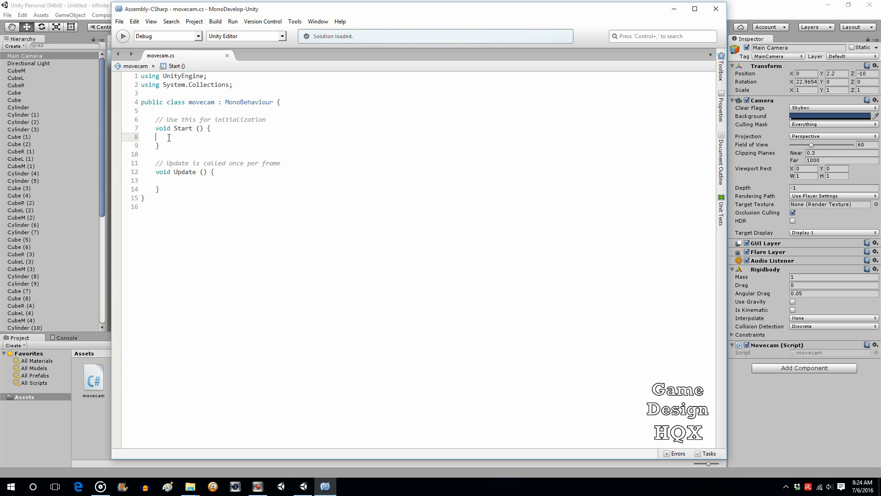
type("get")
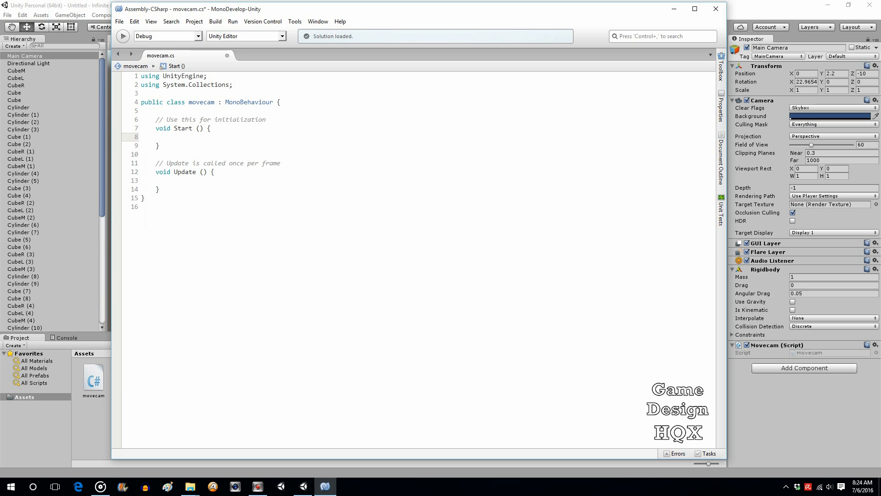
type("get")
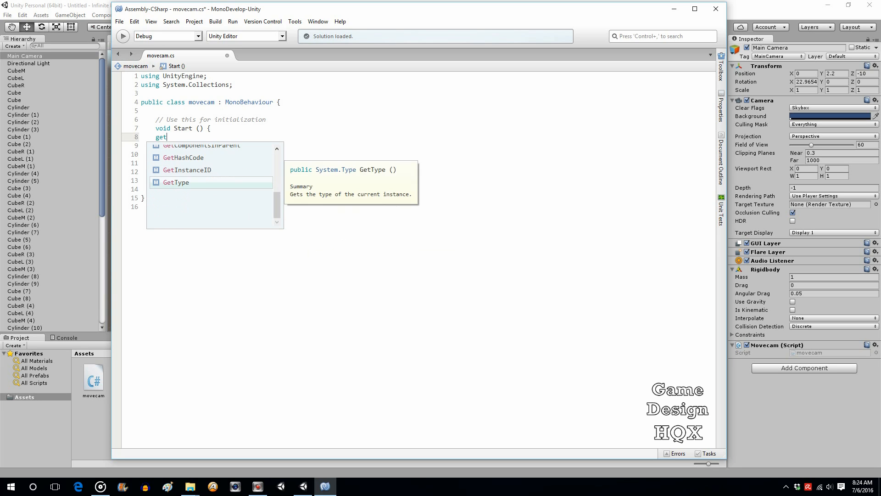
type("com")
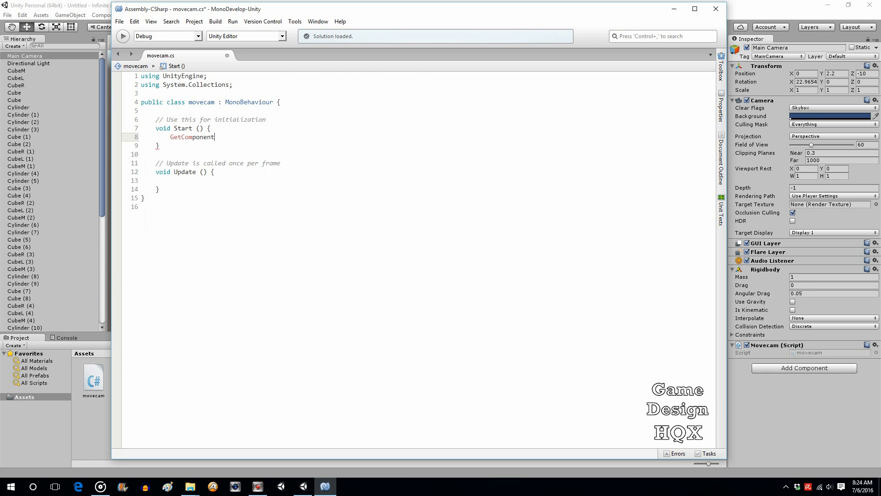
type("<")
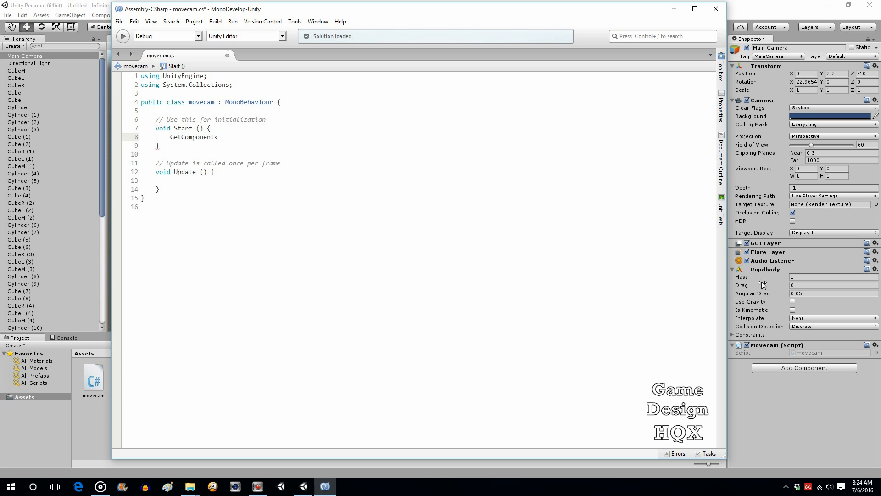
type("R")
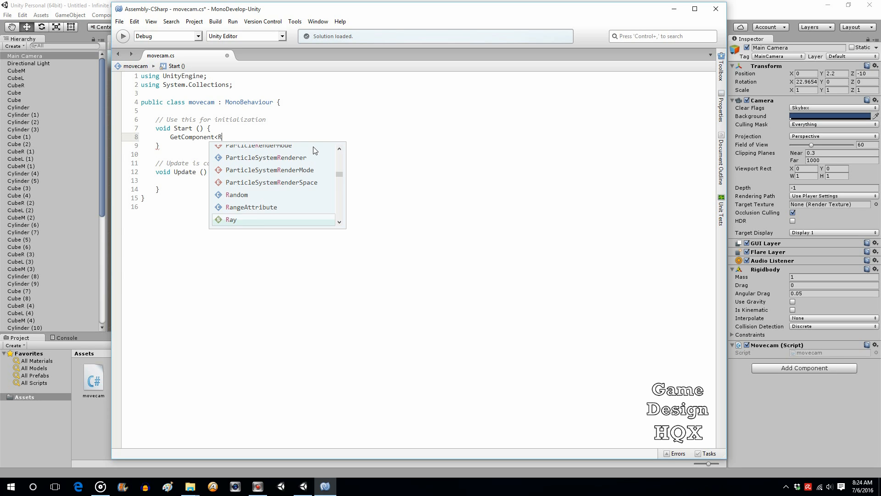
type("igidbody")
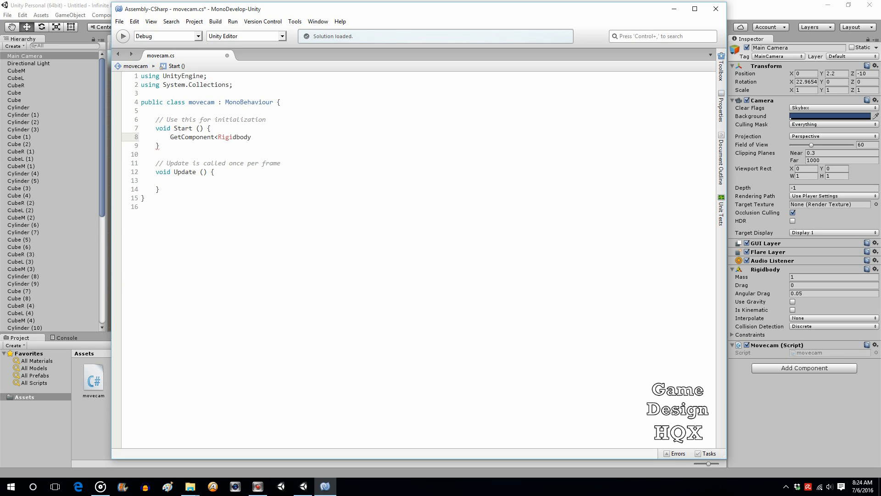
type("().velocity = new Vector3 (")
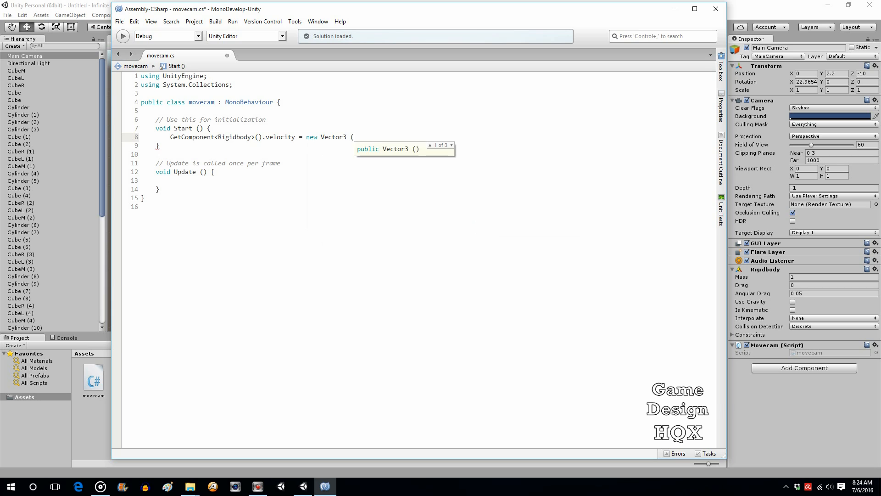
Complete the line as = new Vector3(0, 0, 4); and return to Unity
type("0,")
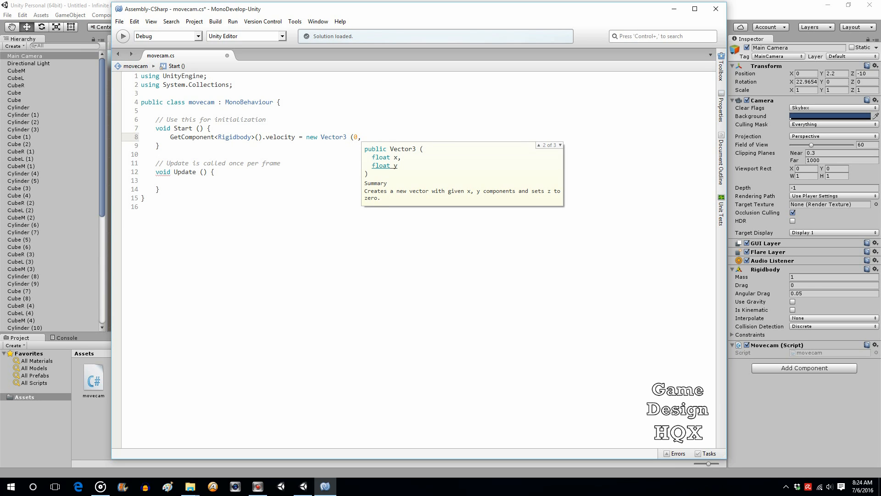
type("0,")
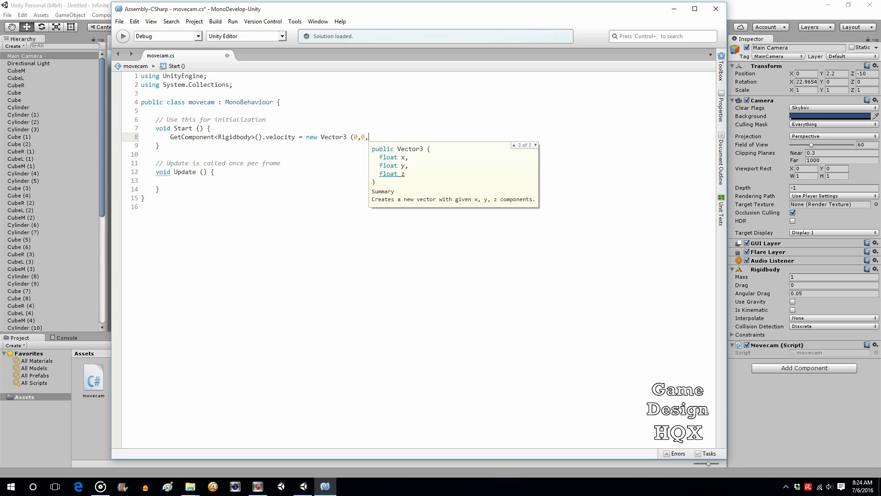
type("4")
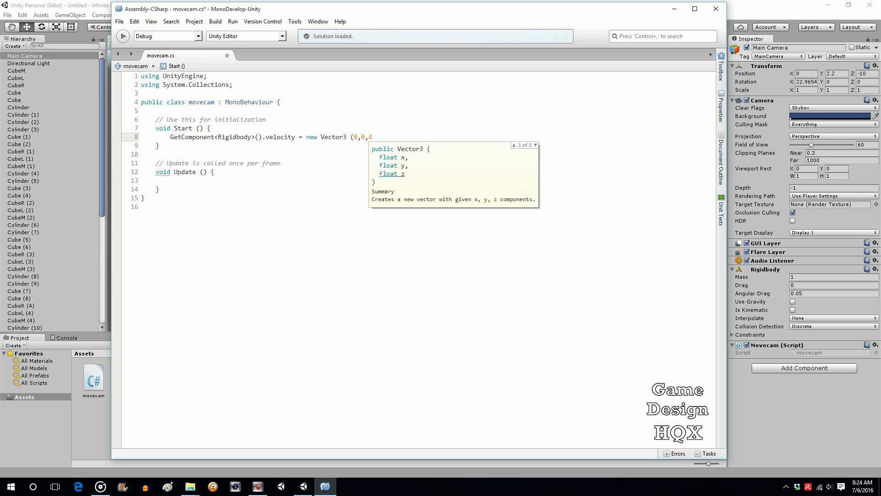
type(");")
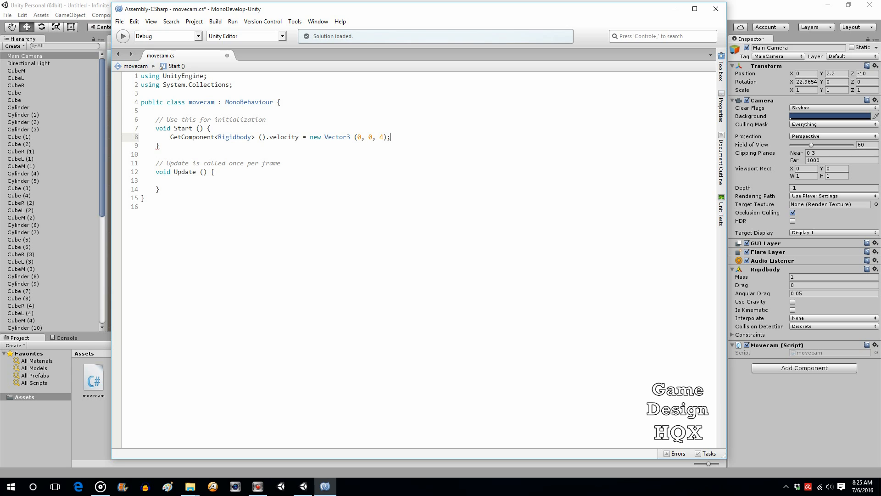
left_click(118, 22)
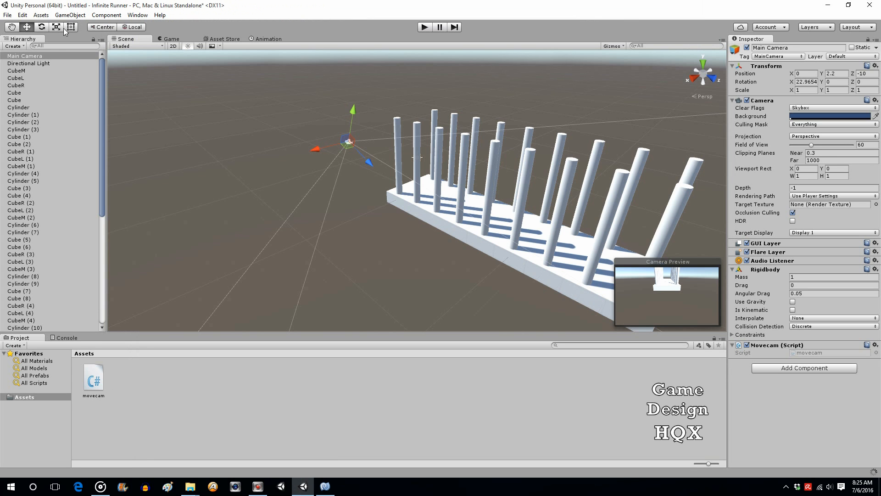
mouse_move(702, 141)
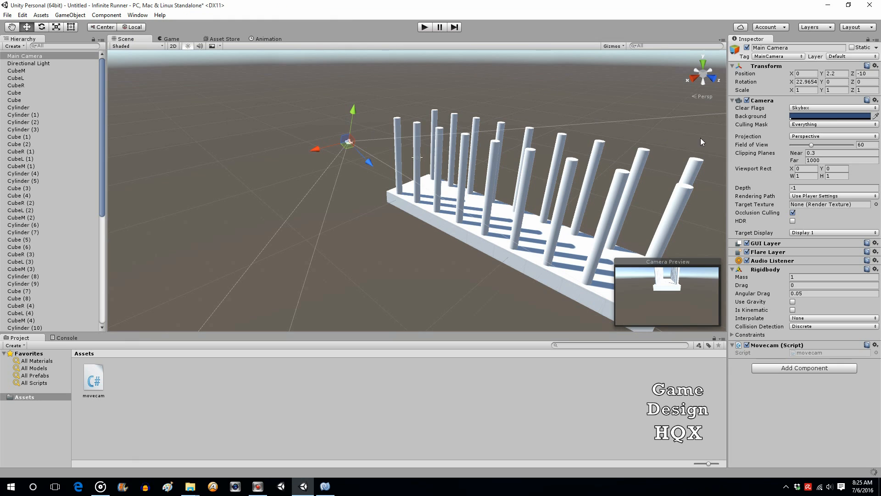
mouse_move(580, 186)
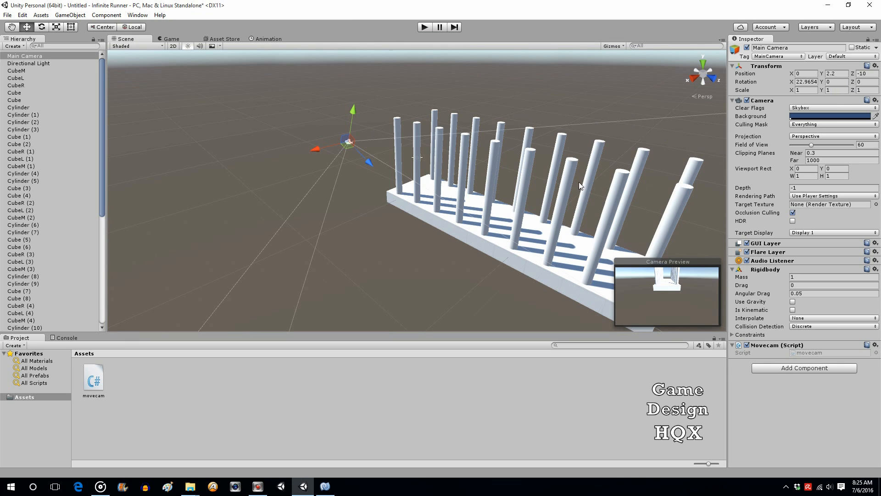
left_click(22, 174)
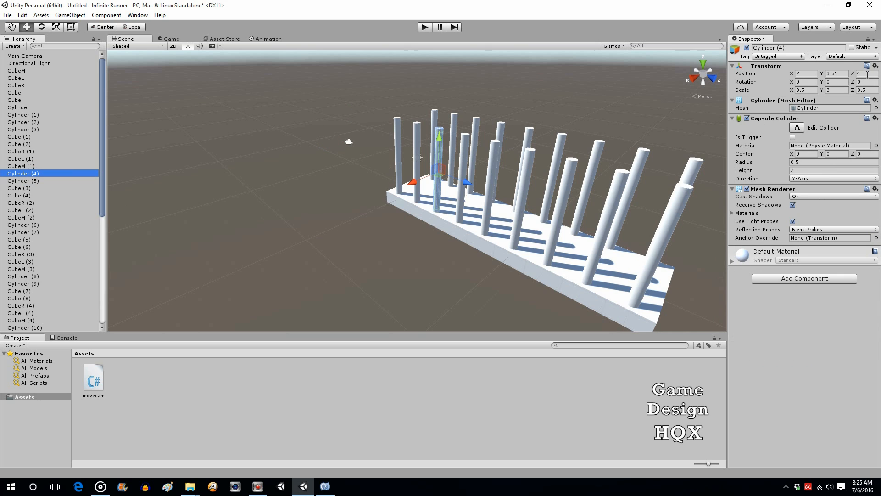
mouse_move(412, 143)
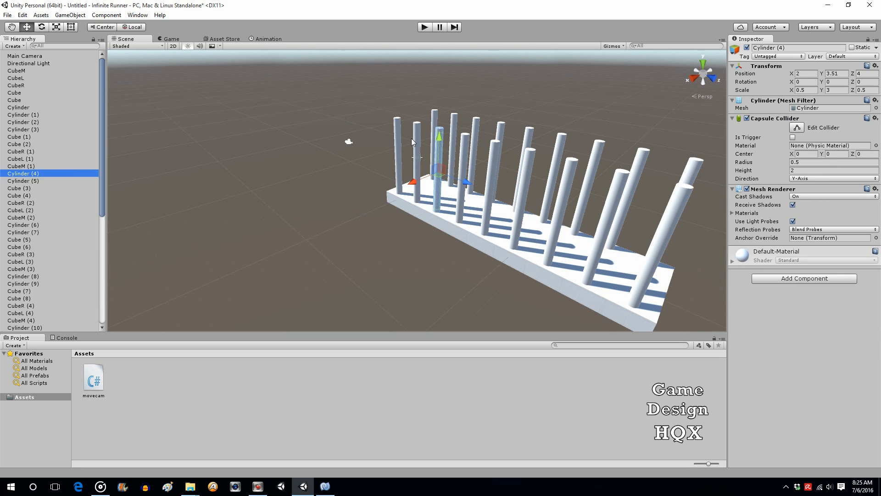
left_click(23, 56)
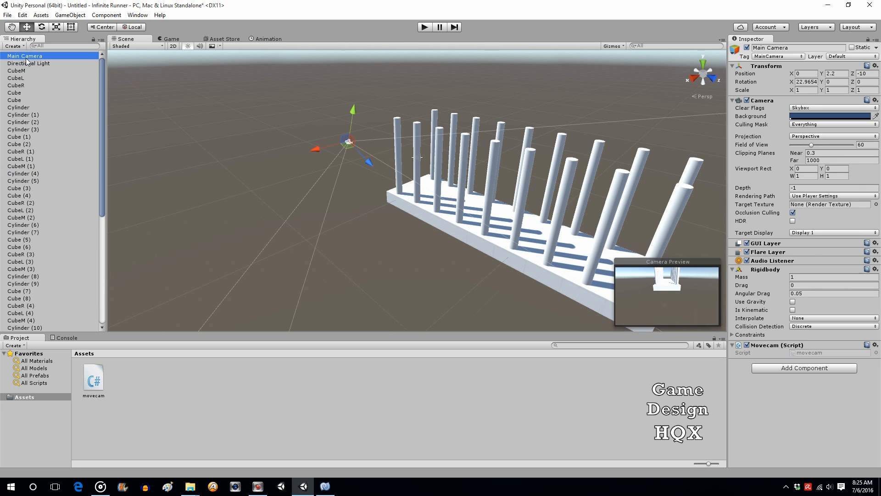
double_click(93, 376)
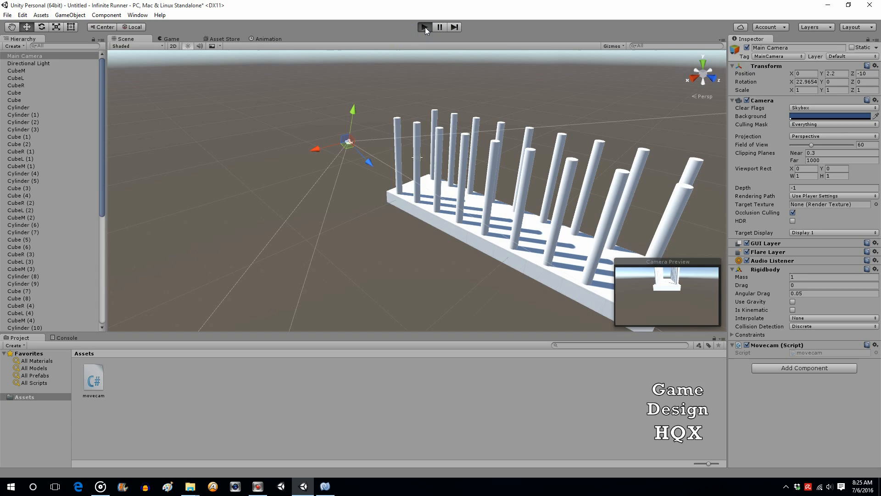
left_click(424, 26)
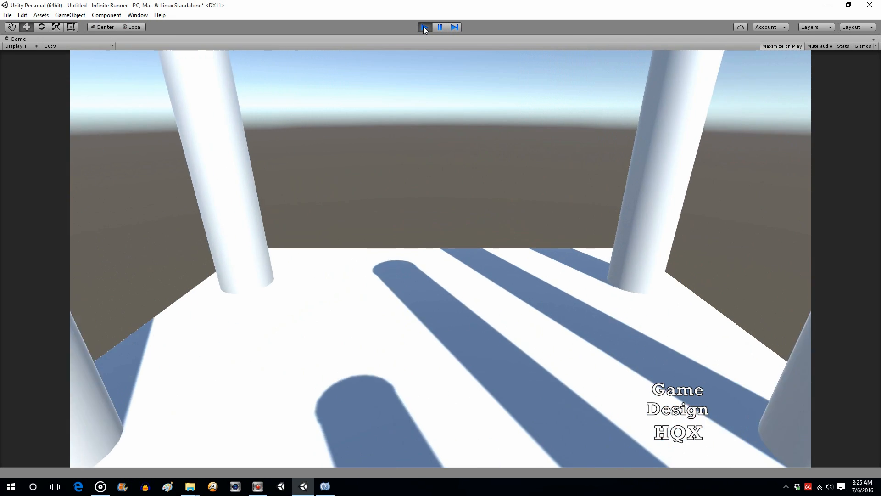
left_click(424, 26)
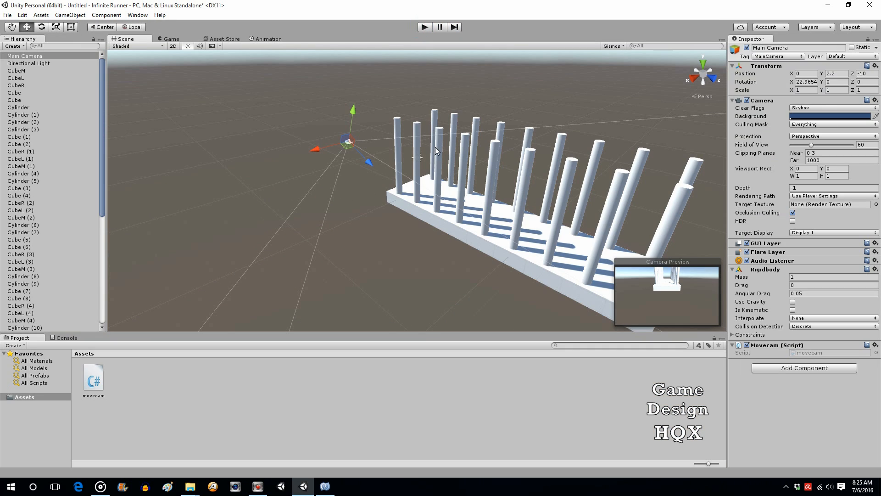
mouse_move(404, 268)
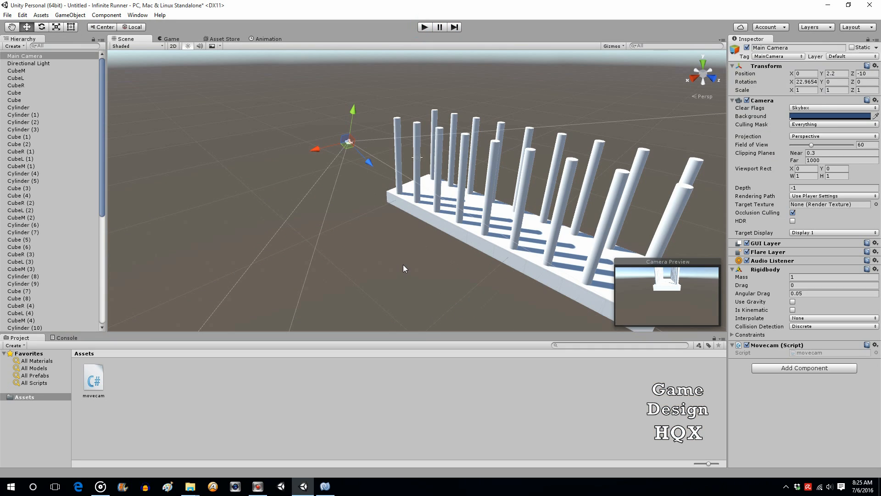
mouse_move(393, 230)
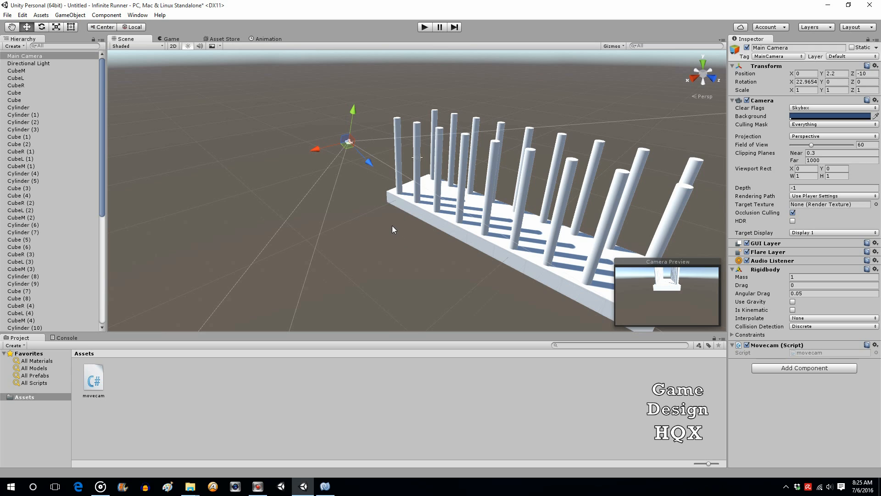
mouse_move(371, 225)
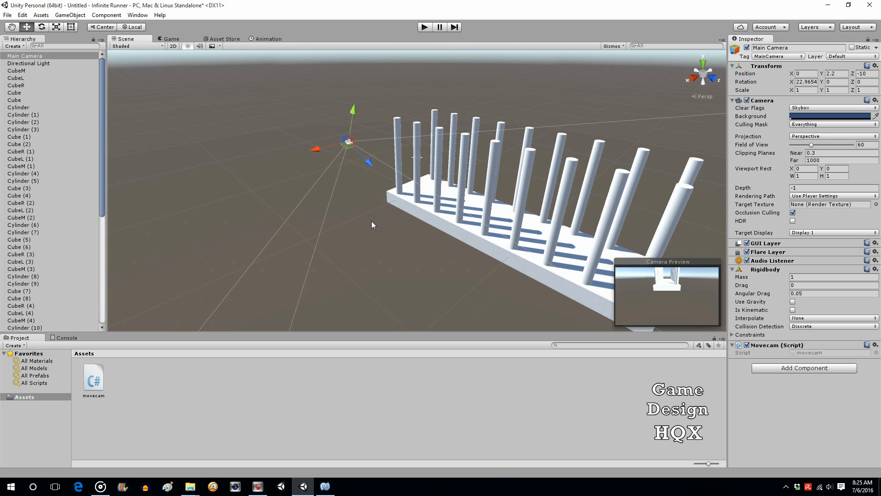
mouse_move(390, 182)
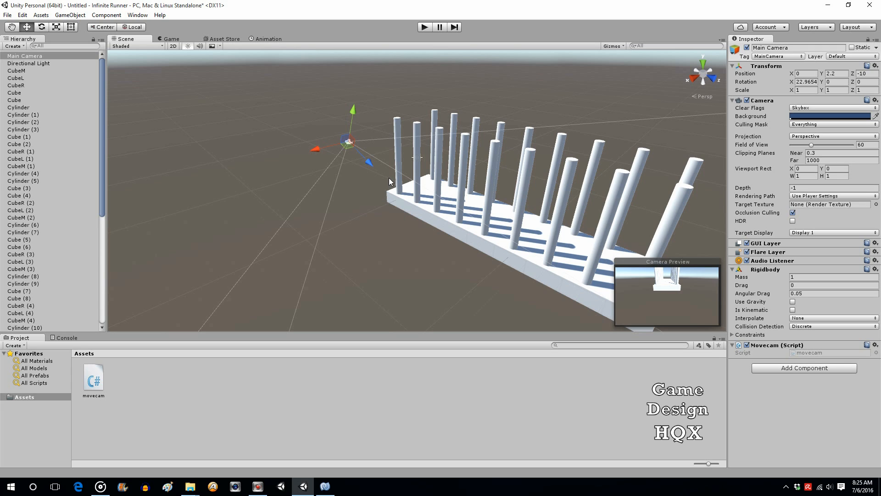
mouse_move(242, 272)
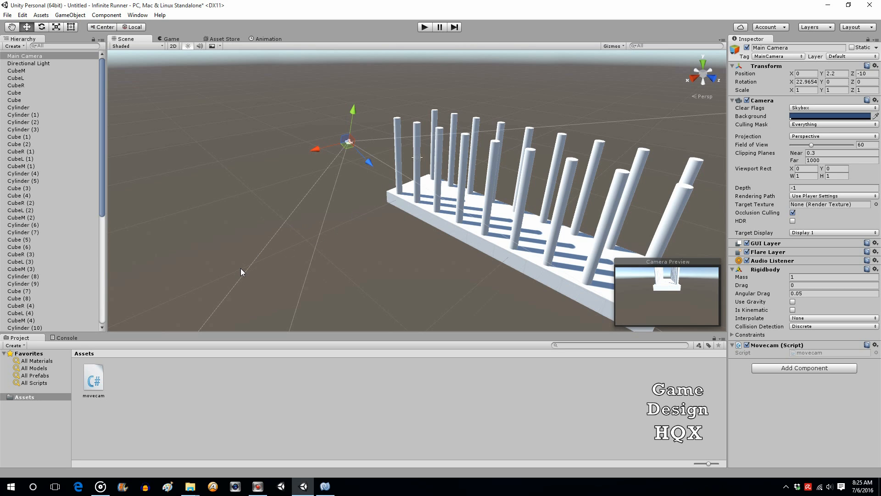
mouse_move(487, 148)
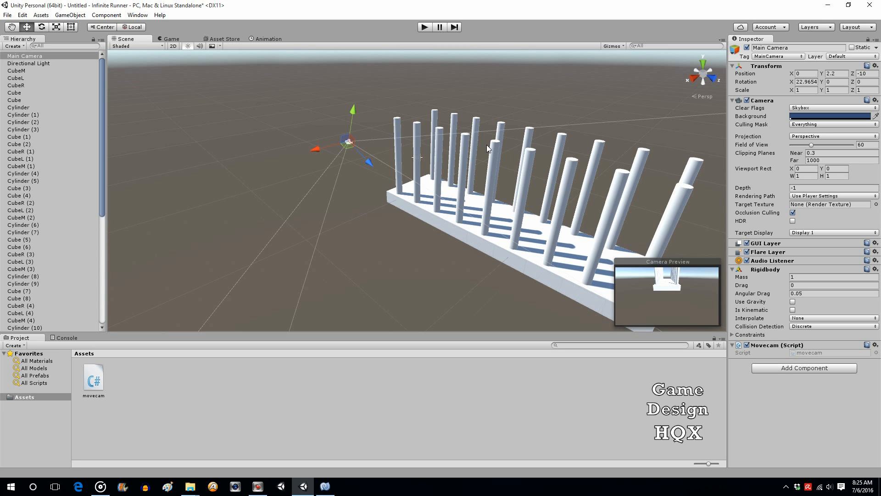
mouse_move(580, 268)
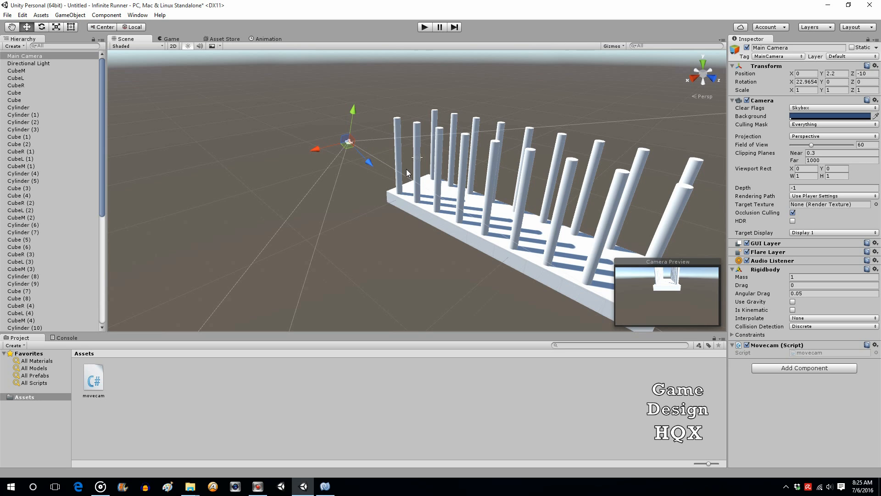
mouse_move(371, 161)
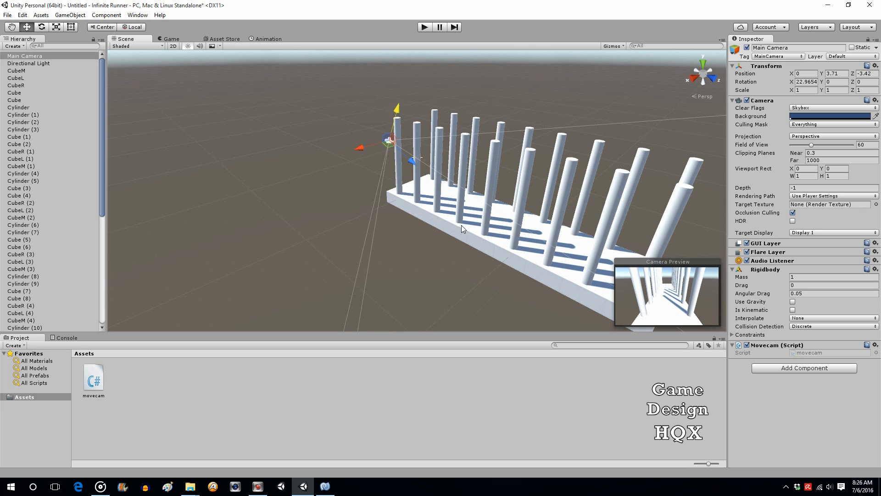
mouse_move(309, 139)
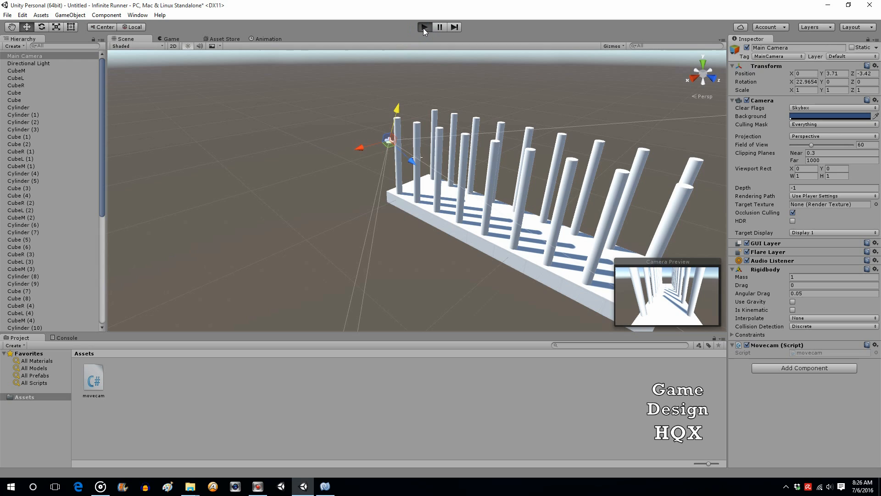
Test the camera's corridor-entrance position with a brief Play run, then stop it
left_click(423, 26)
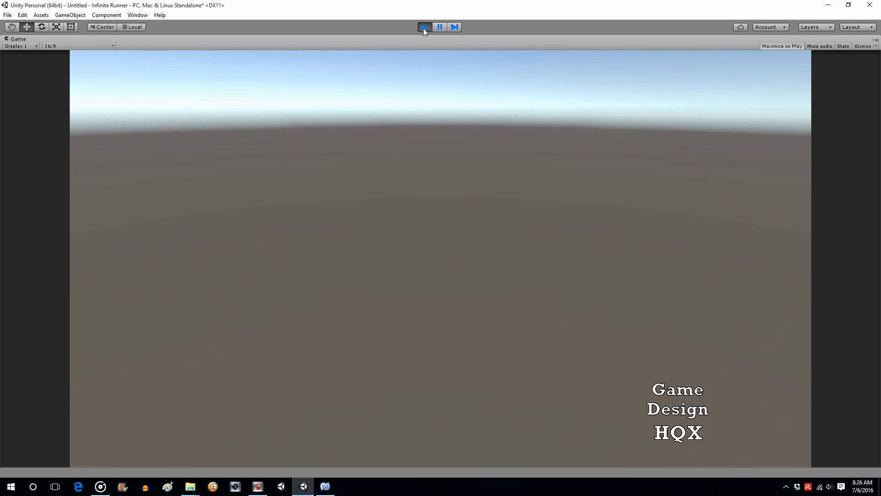
left_click(424, 27)
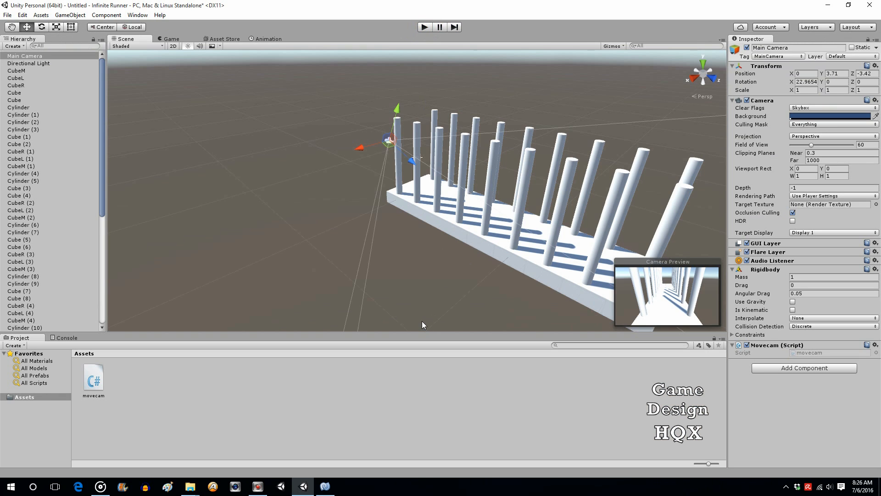